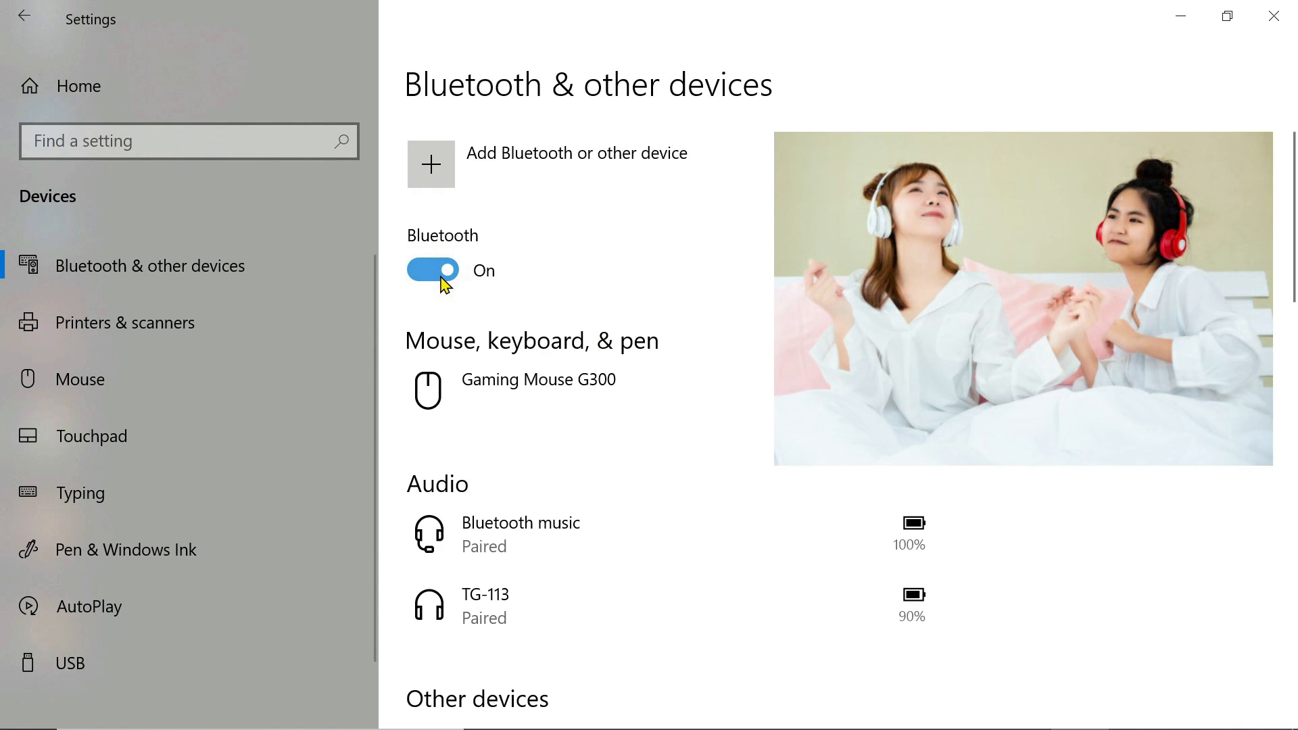
Step: Keep Bluetooth on and show the Bluetooth music headset's options
click(431, 270)
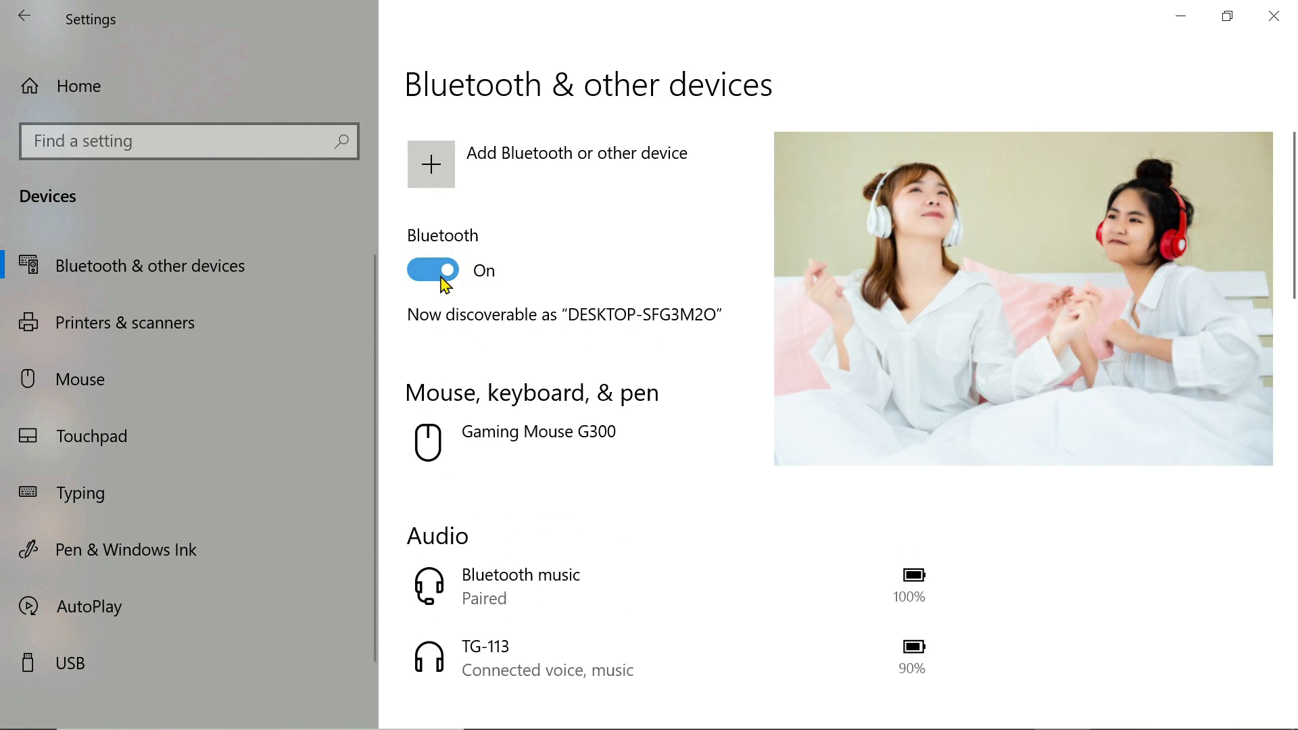
mouse_move(546, 587)
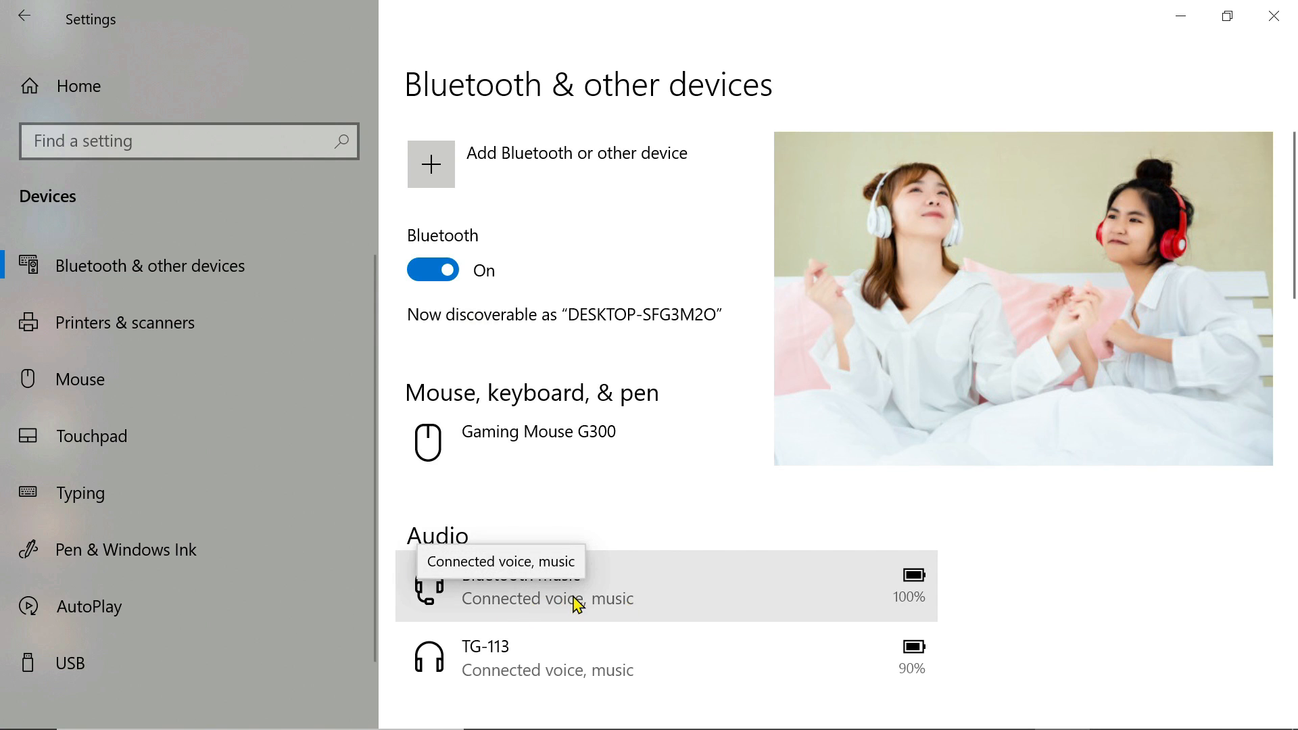
mouse_move(757, 577)
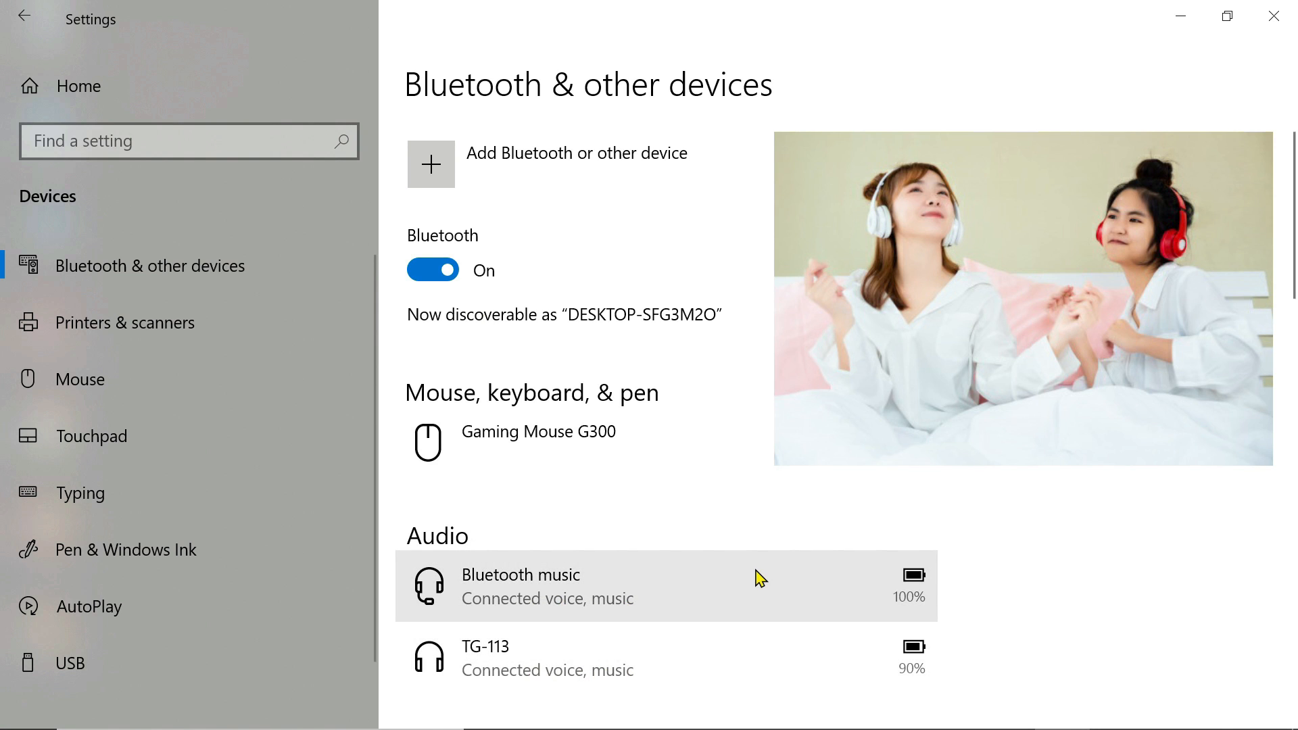
click(753, 576)
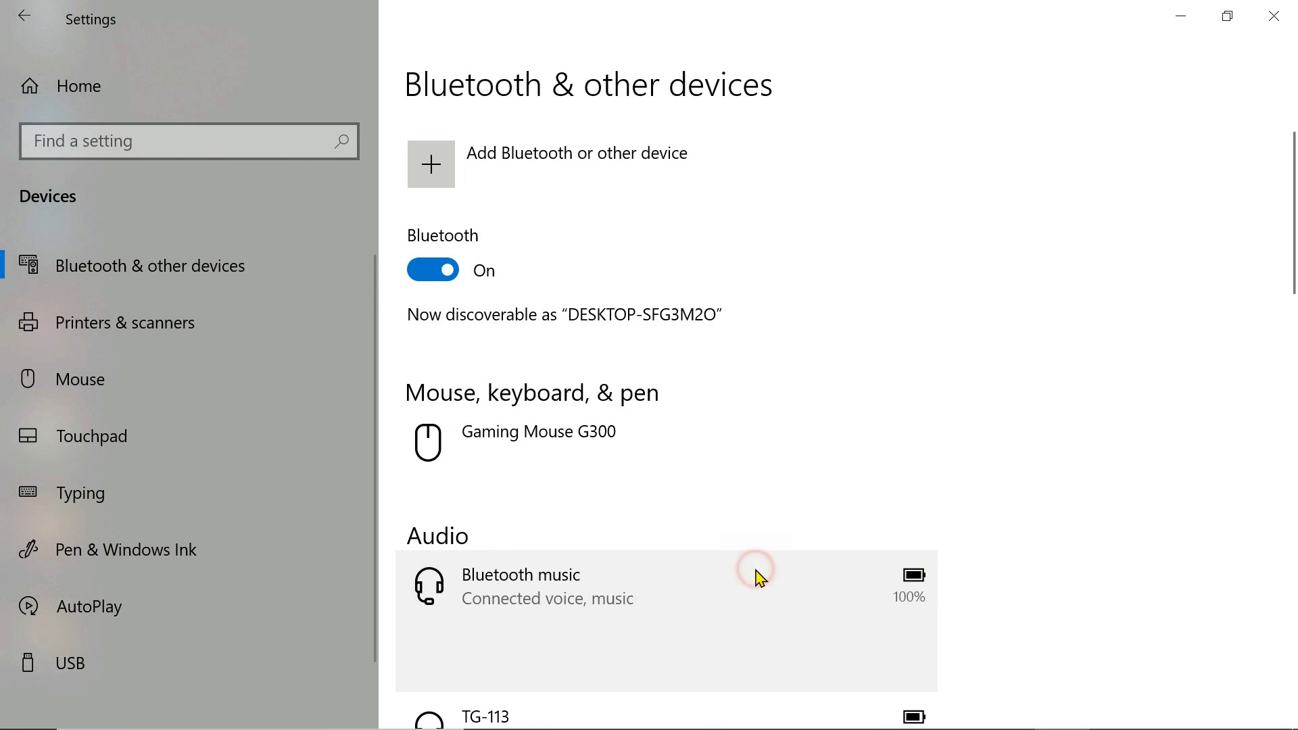
scroll(down, 3)
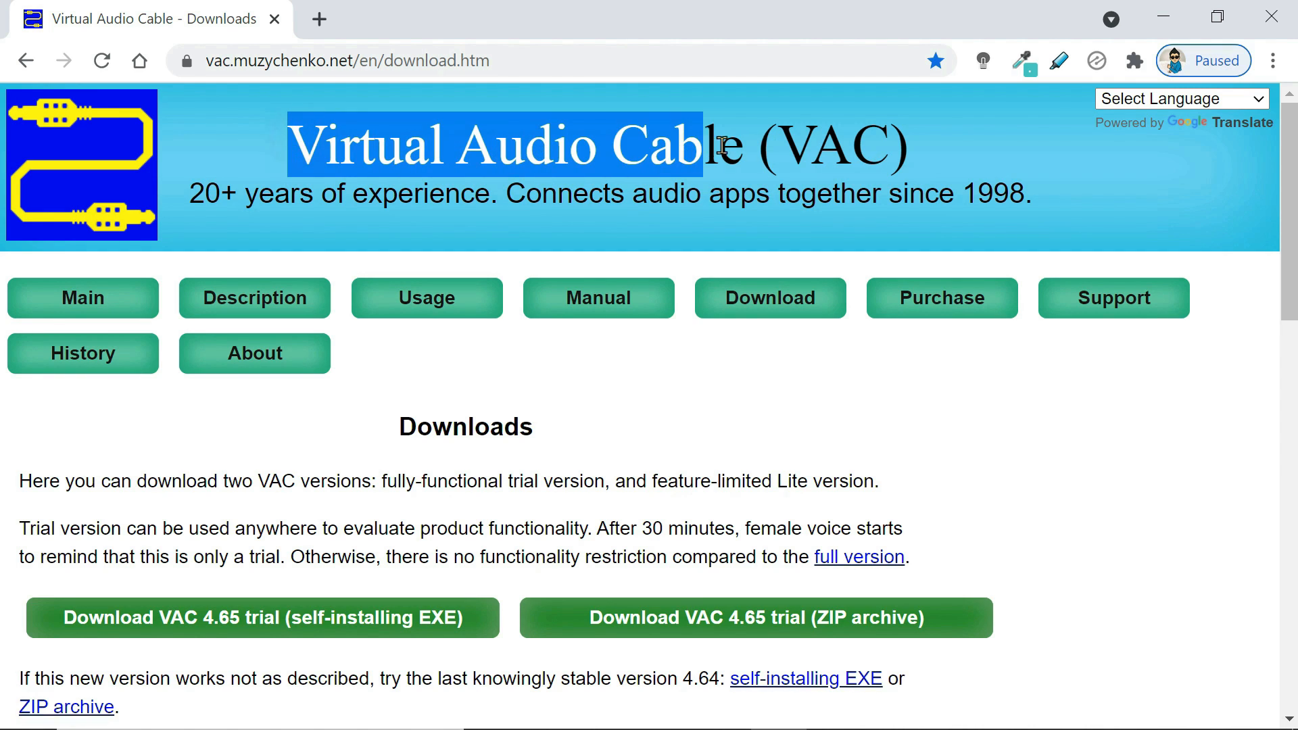
Step: Download the VAC 4.65 Lite ZIP archive from the download page
scroll(down, 3)
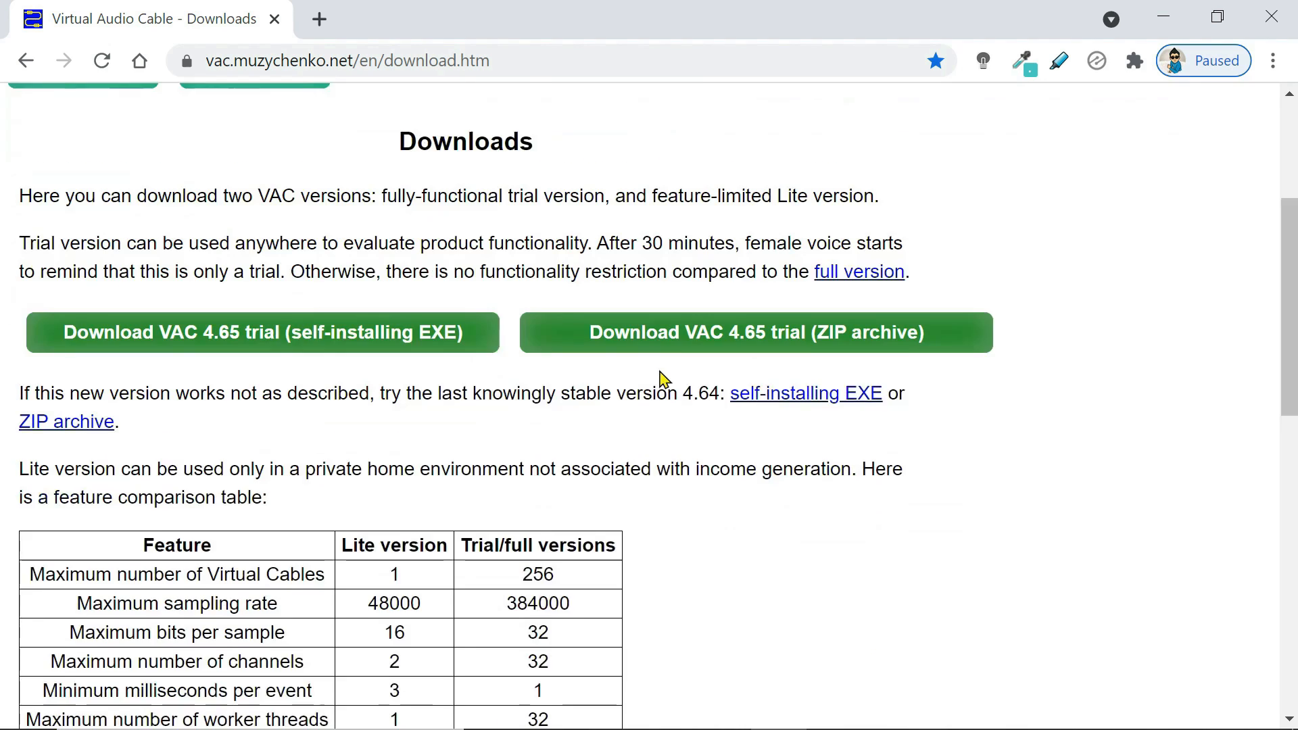
scroll(down, 3)
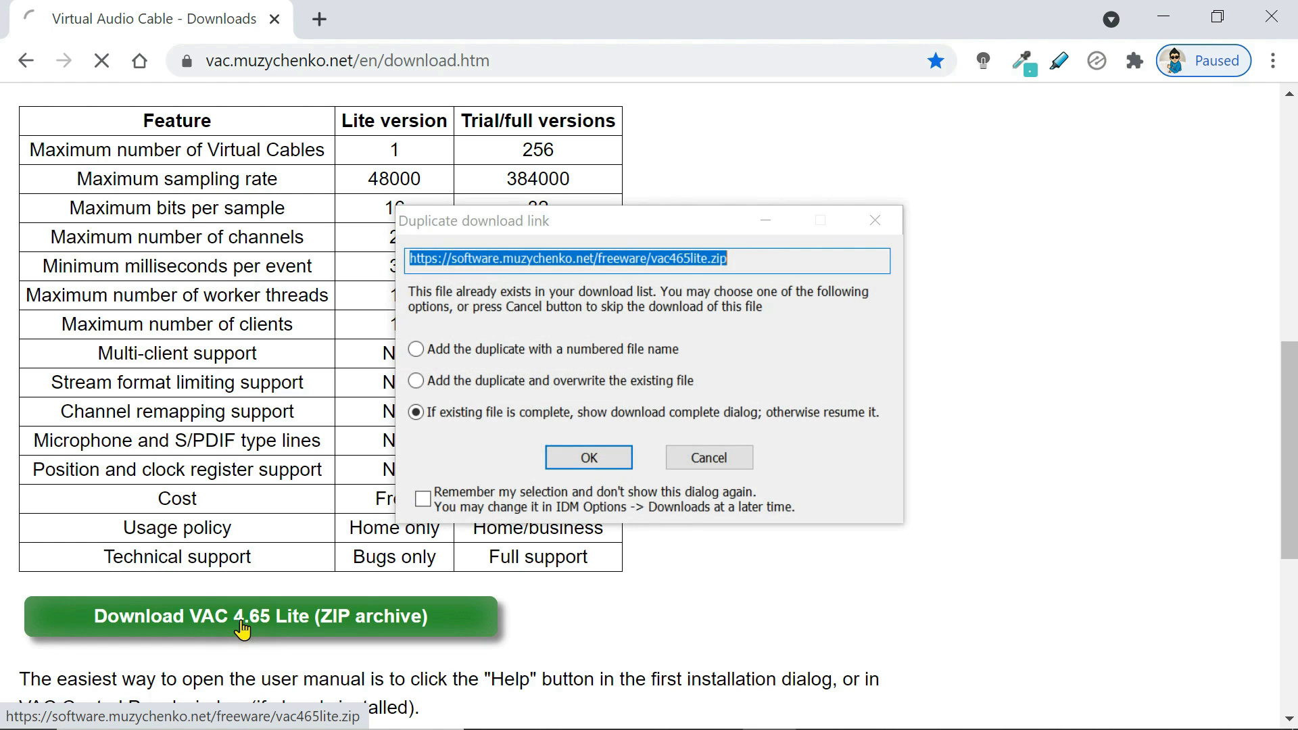
click(588, 457)
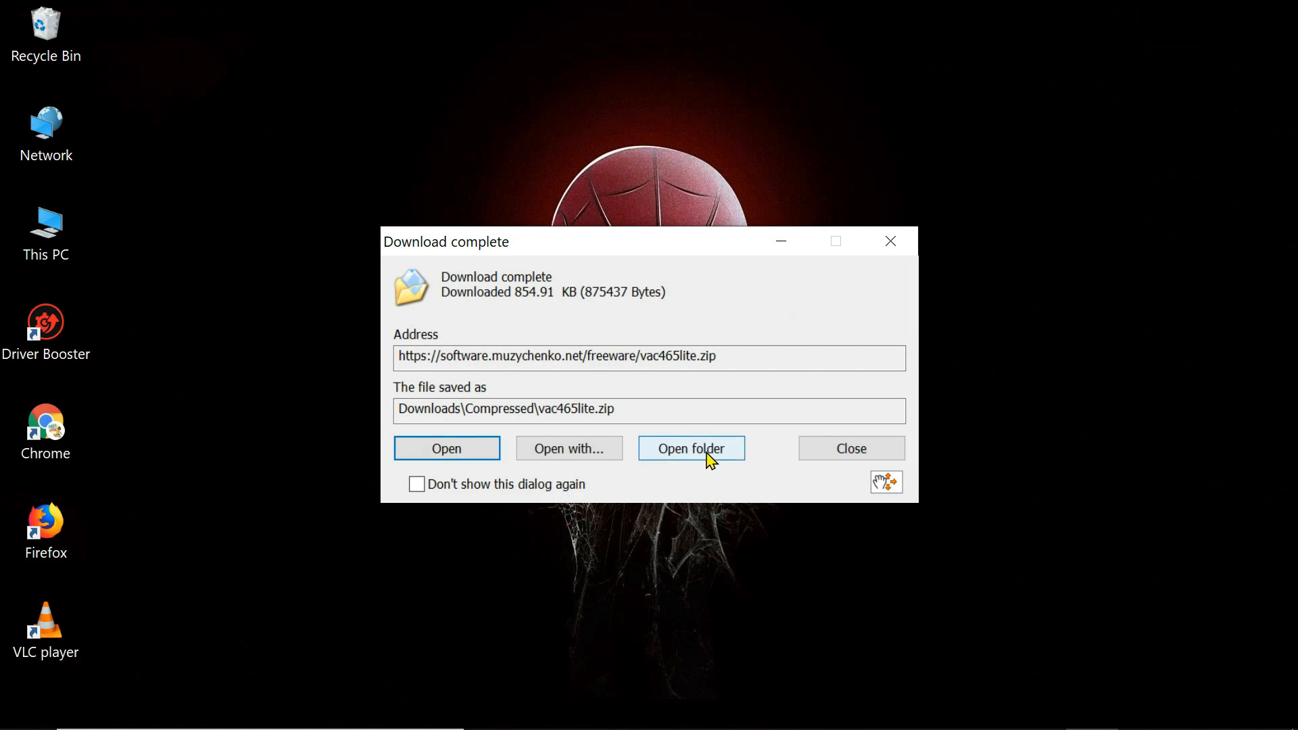
Step: Open the vac465lite folder from Downloads and bring up setup64's actions
click(690, 448)
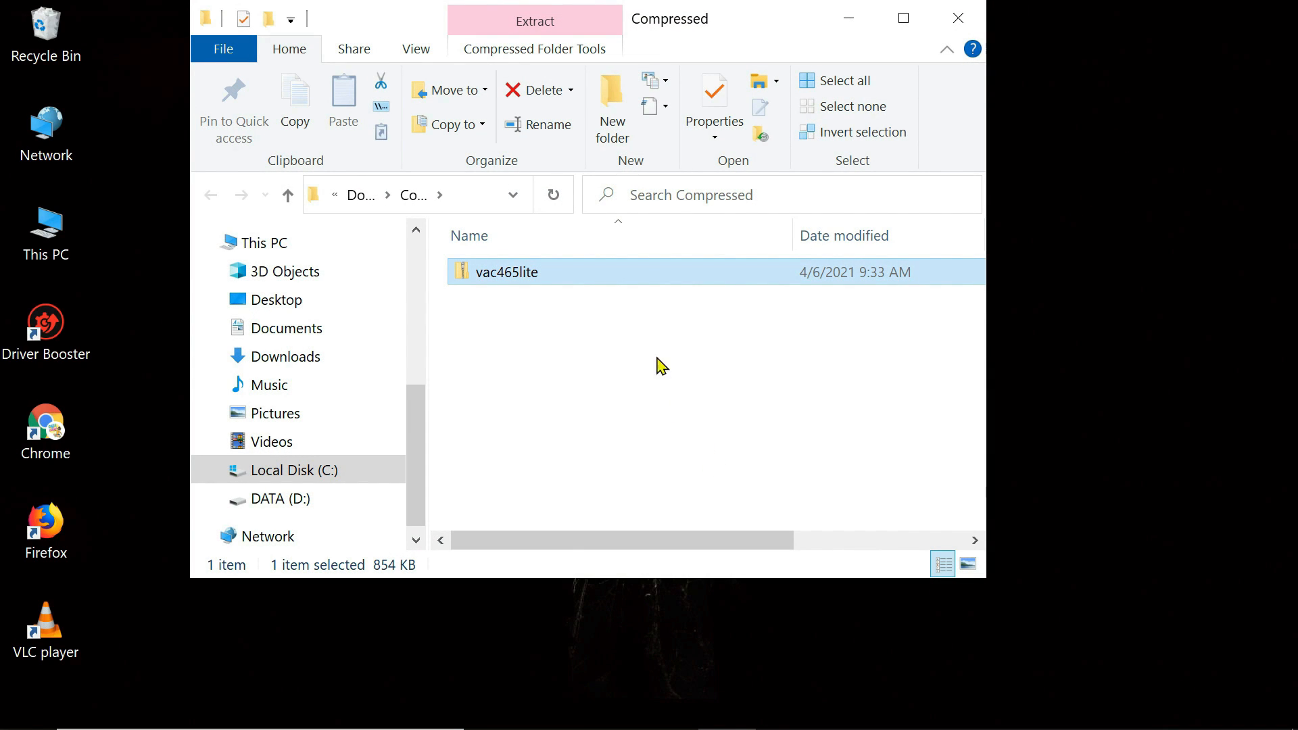
right_click(506, 272)
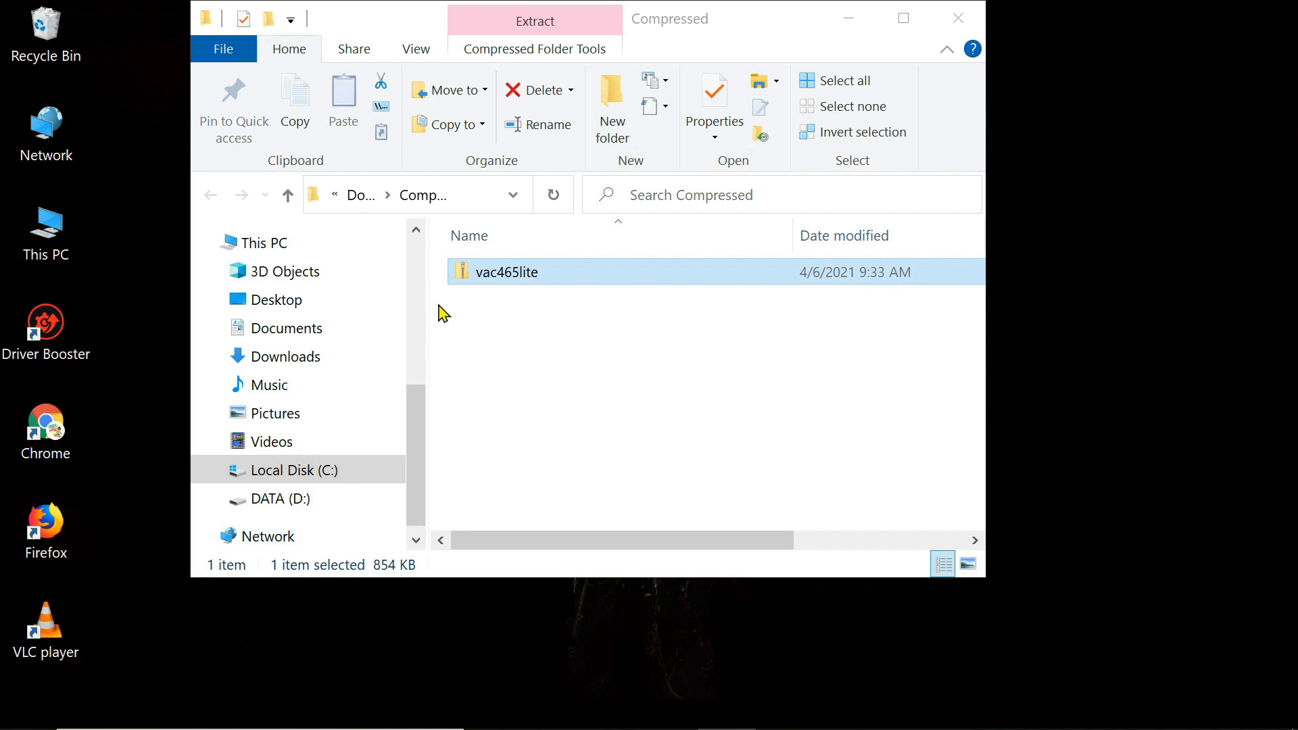
double_click(505, 271)
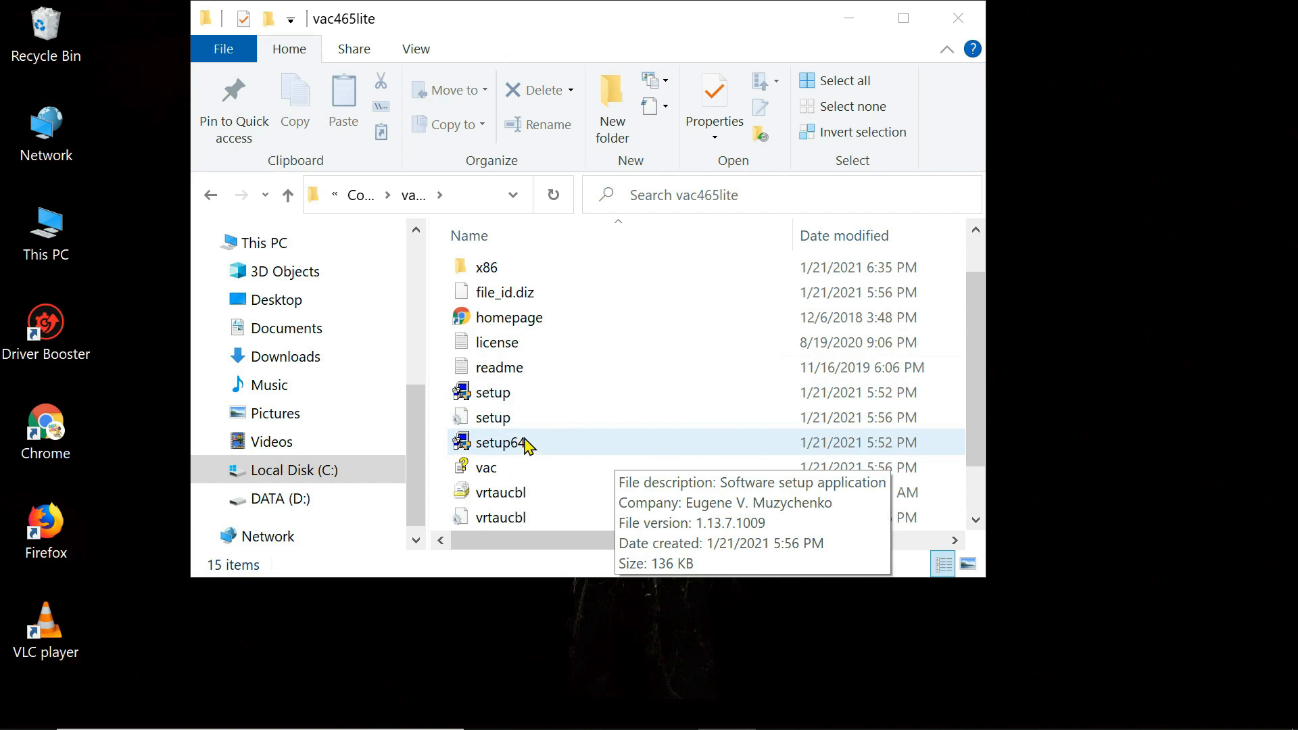
right_click(497, 442)
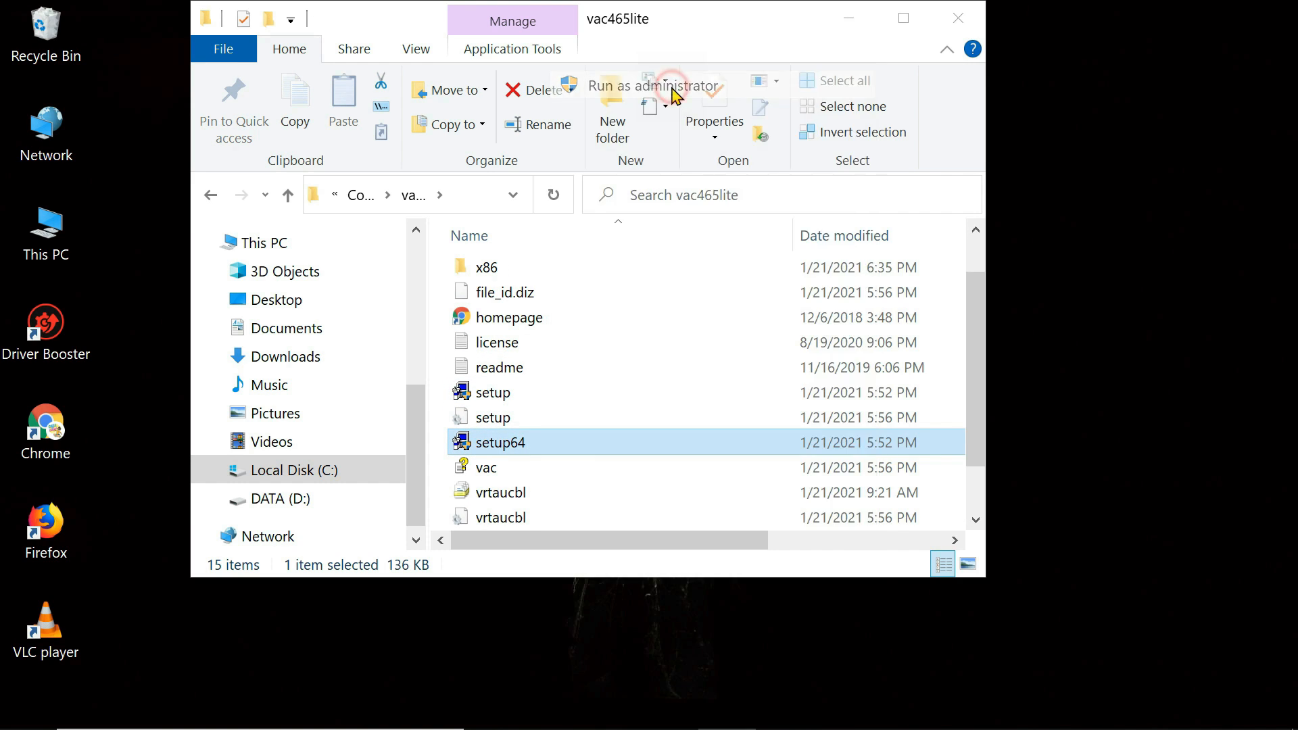
Step: Run setup64 as administrator, accept the license, and skip opening audio properties
click(653, 86)
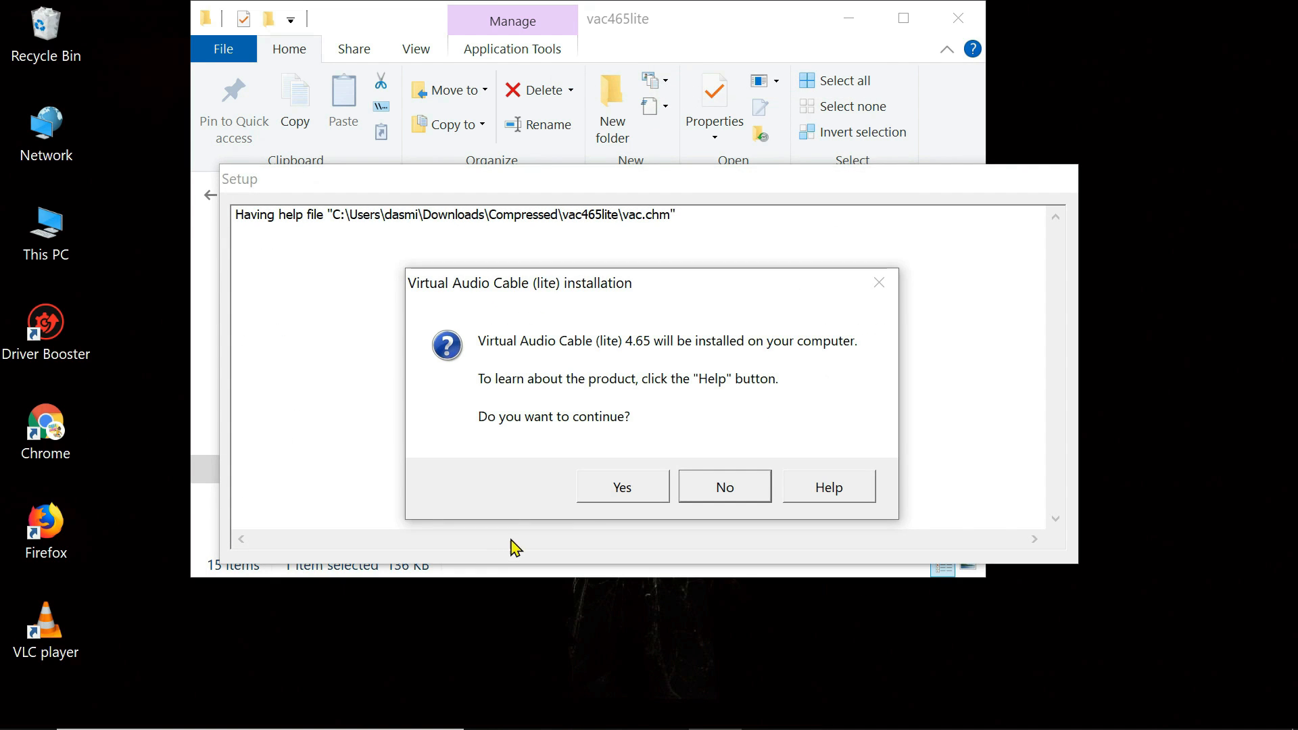
click(620, 487)
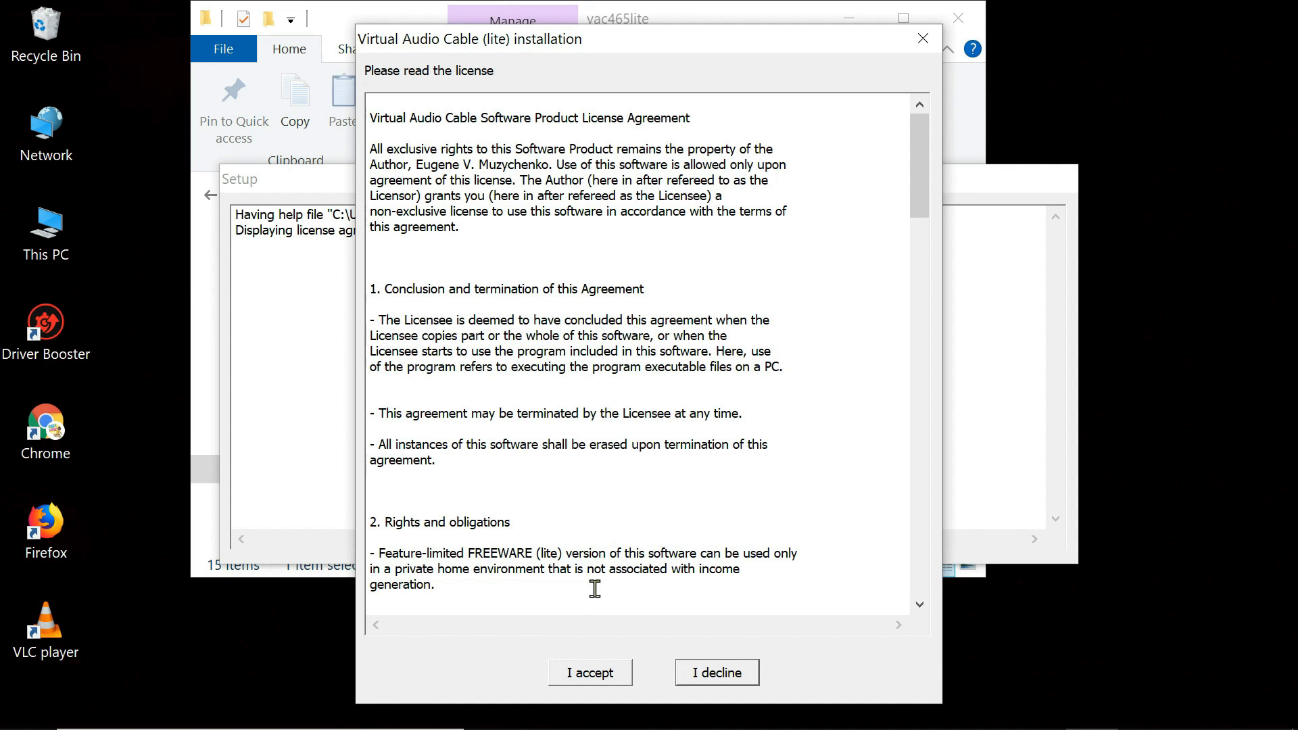
click(590, 672)
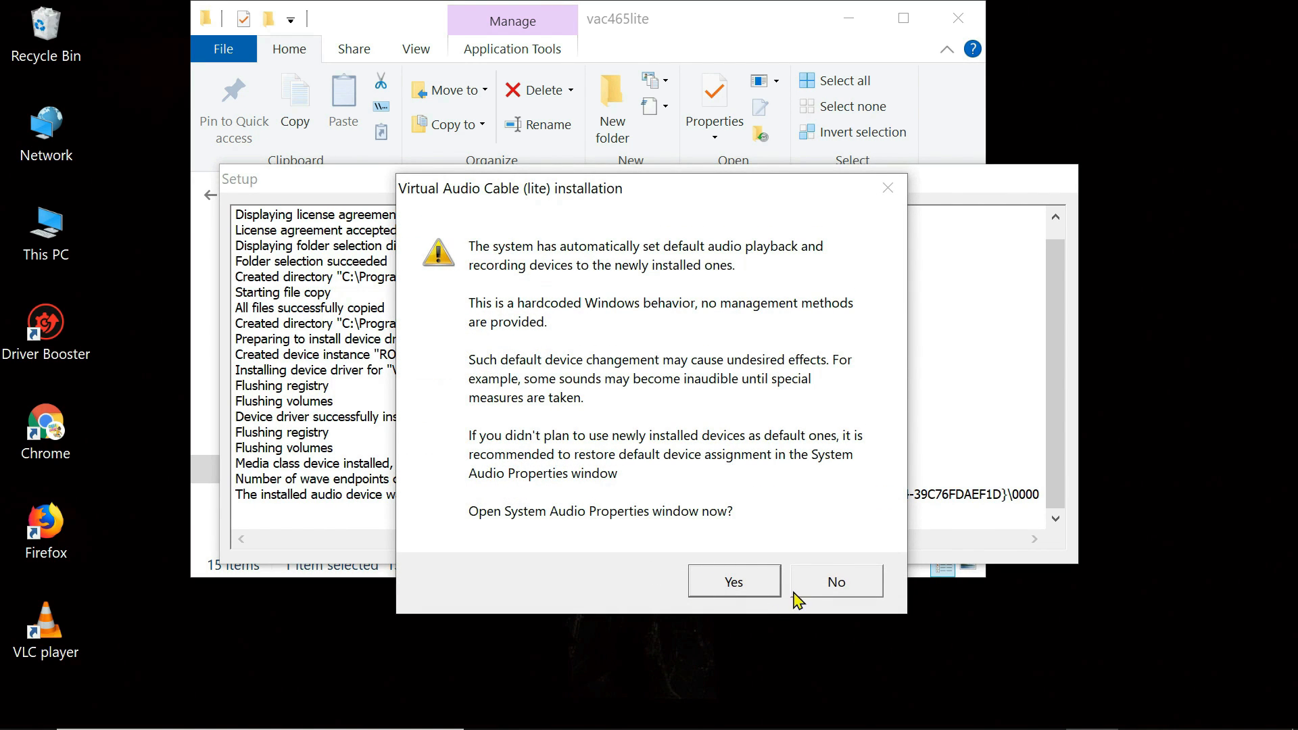
click(836, 581)
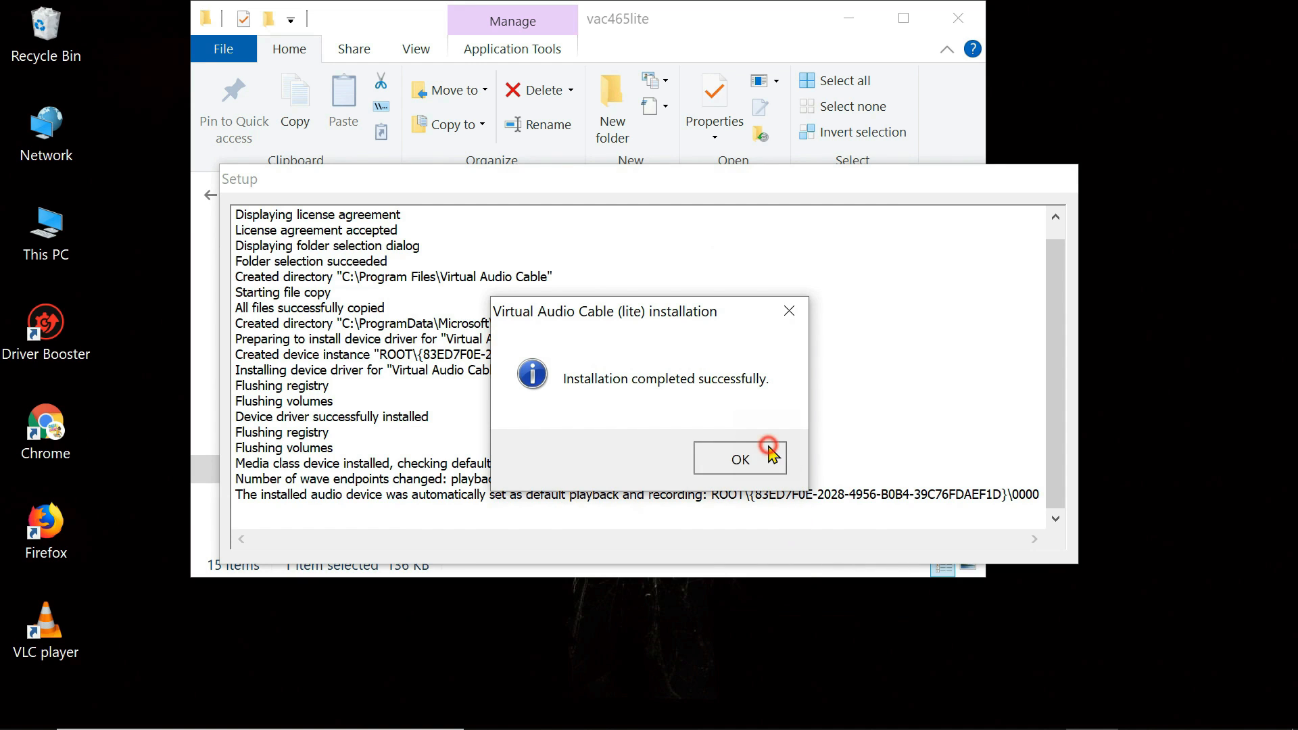
click(739, 460)
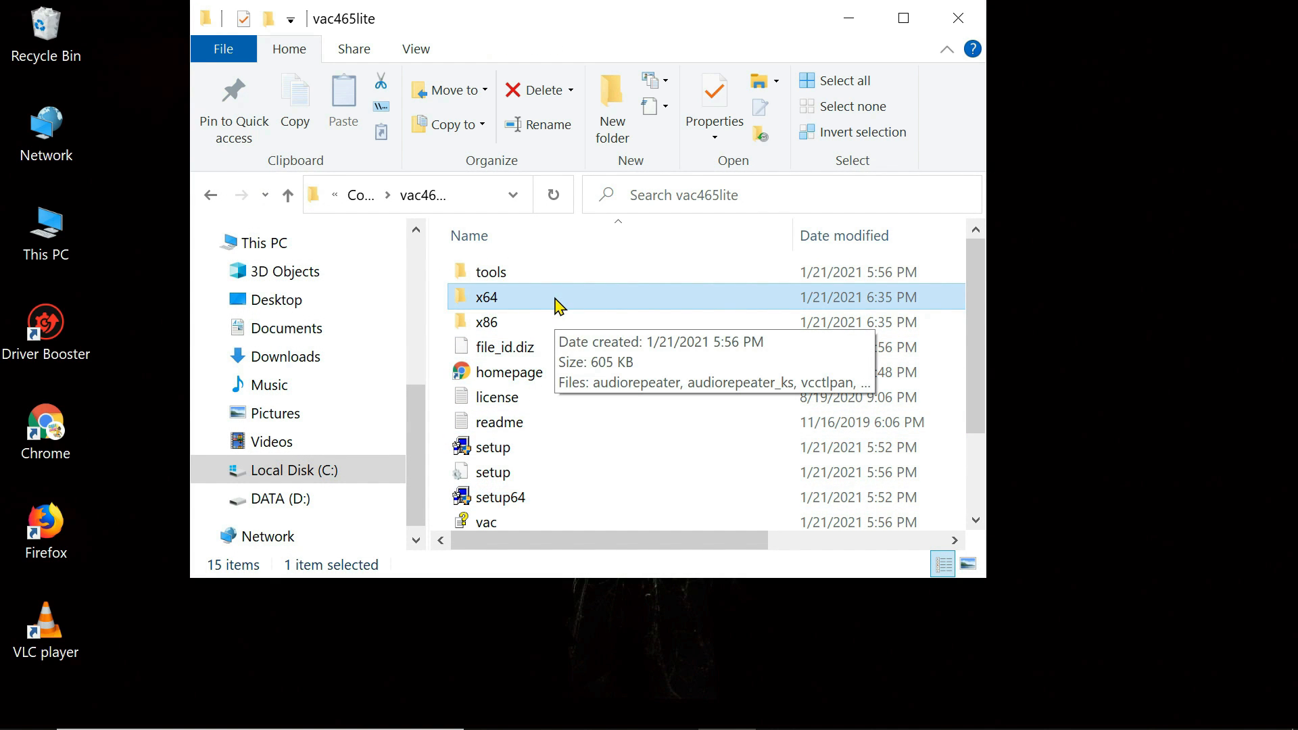
Step: Open the x64 folder inside vac465lite
double_click(487, 296)
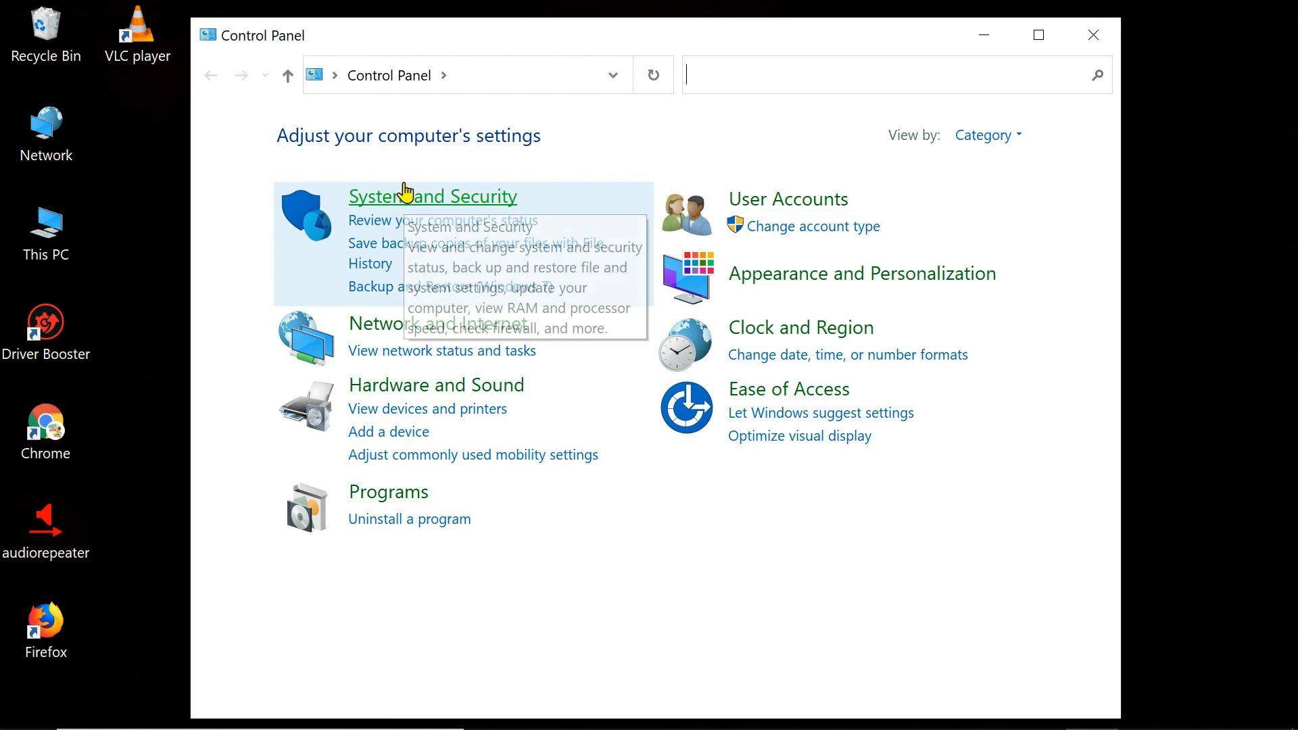
Step: Select Line 1 (Virtual Audio Cable) among playback devices, then view recording devices
click(437, 385)
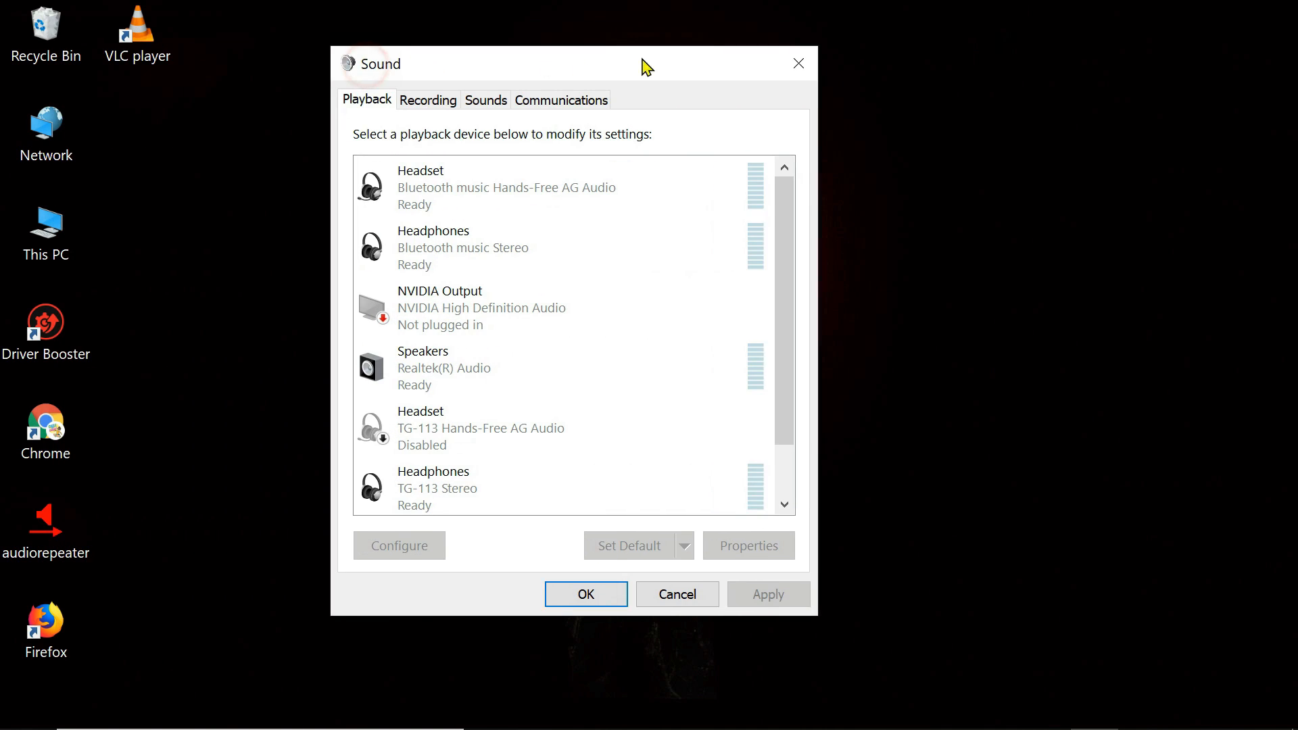
scroll(down, 3)
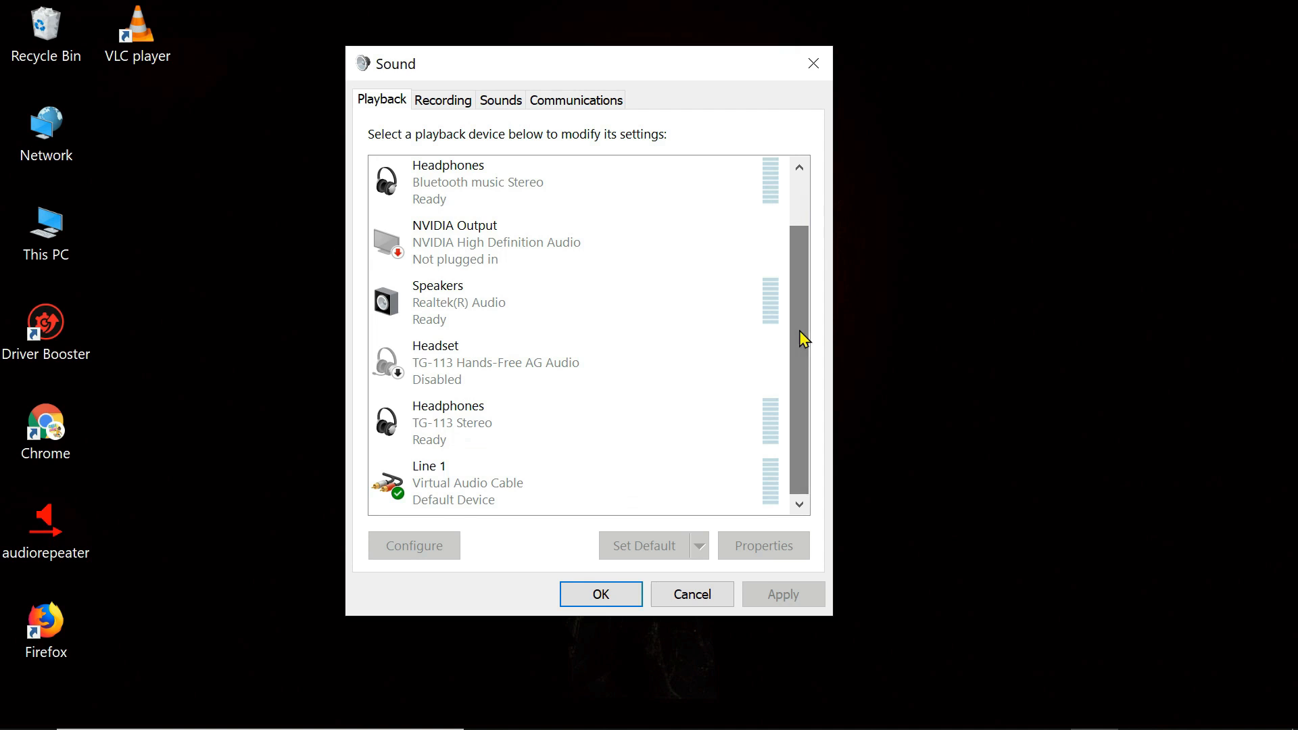
click(497, 482)
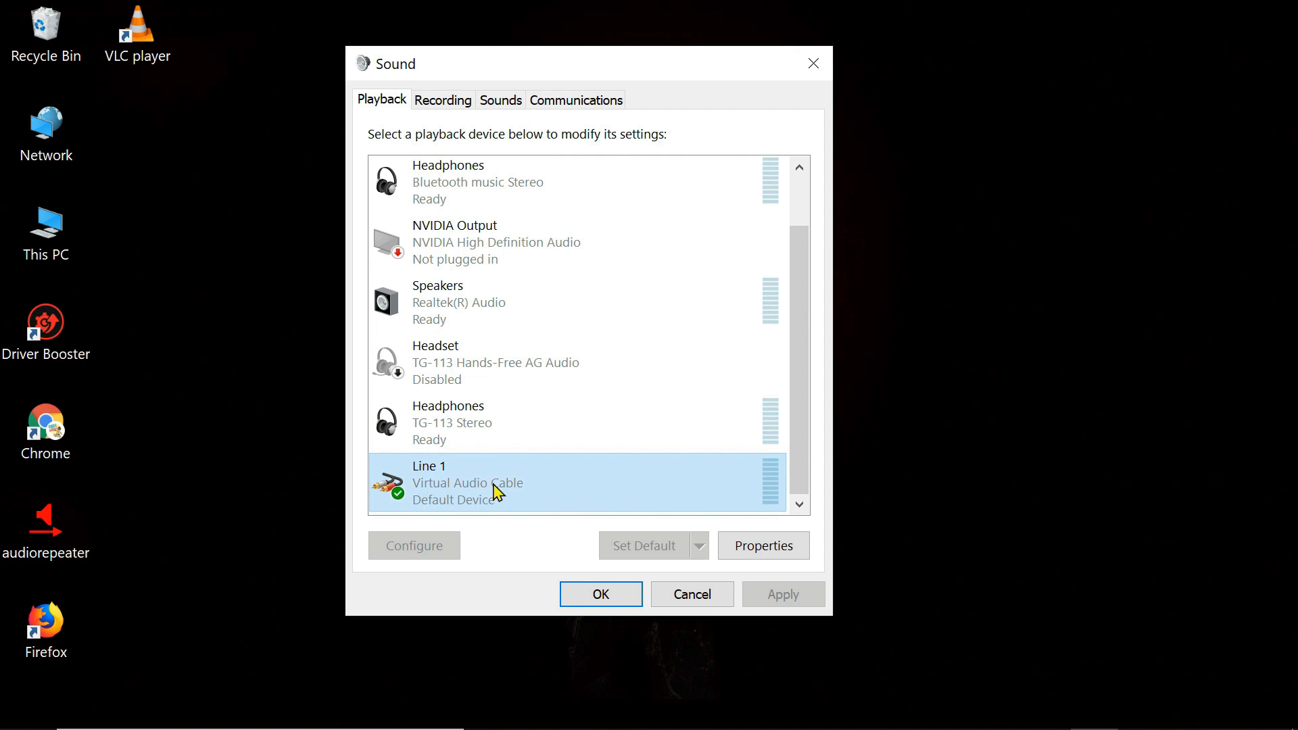
click(443, 99)
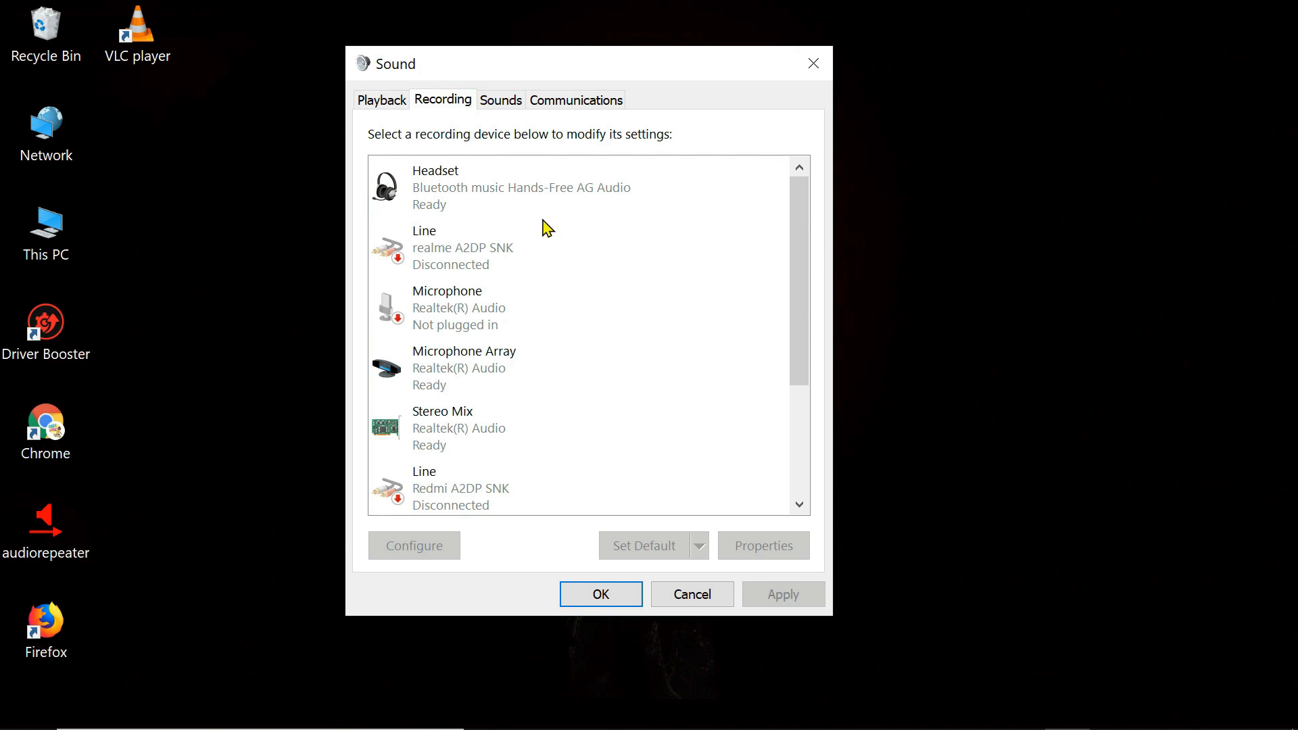
scroll(down, 3)
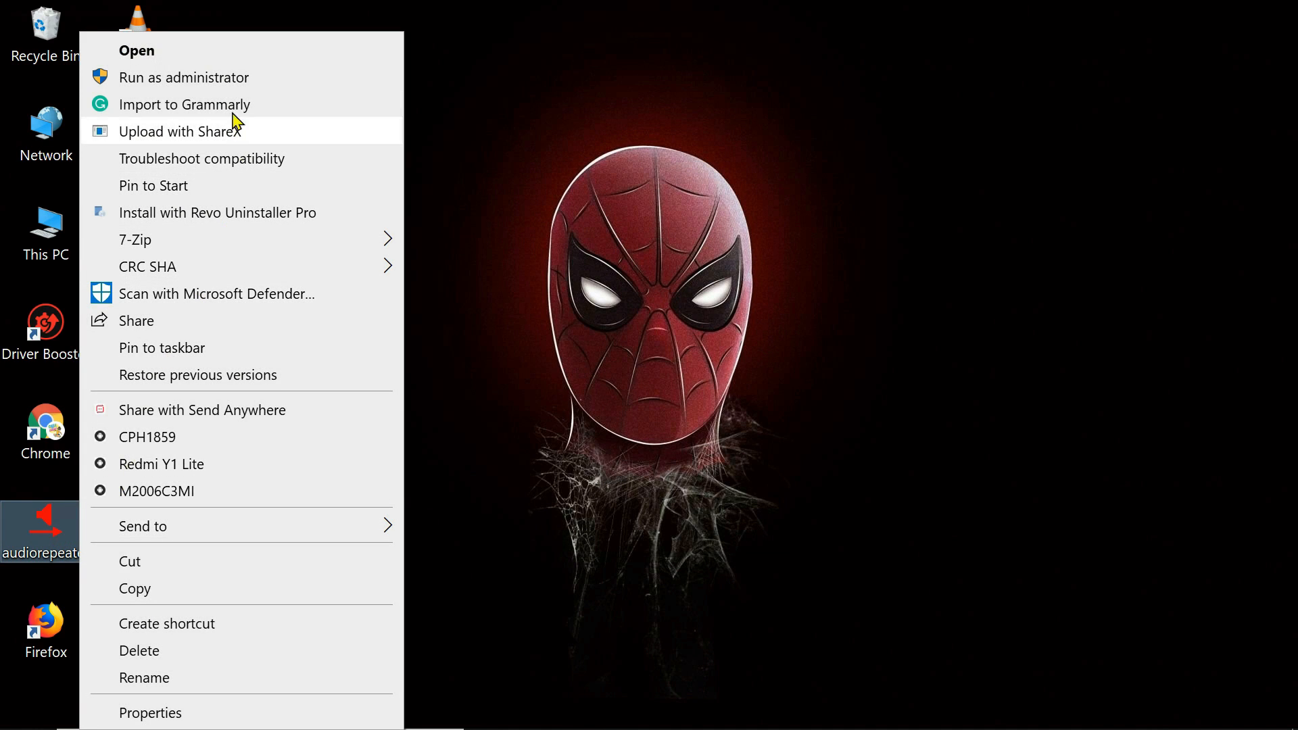
Step: Run audiorepeater as administrator and approve the User Account Control prompt
click(136, 50)
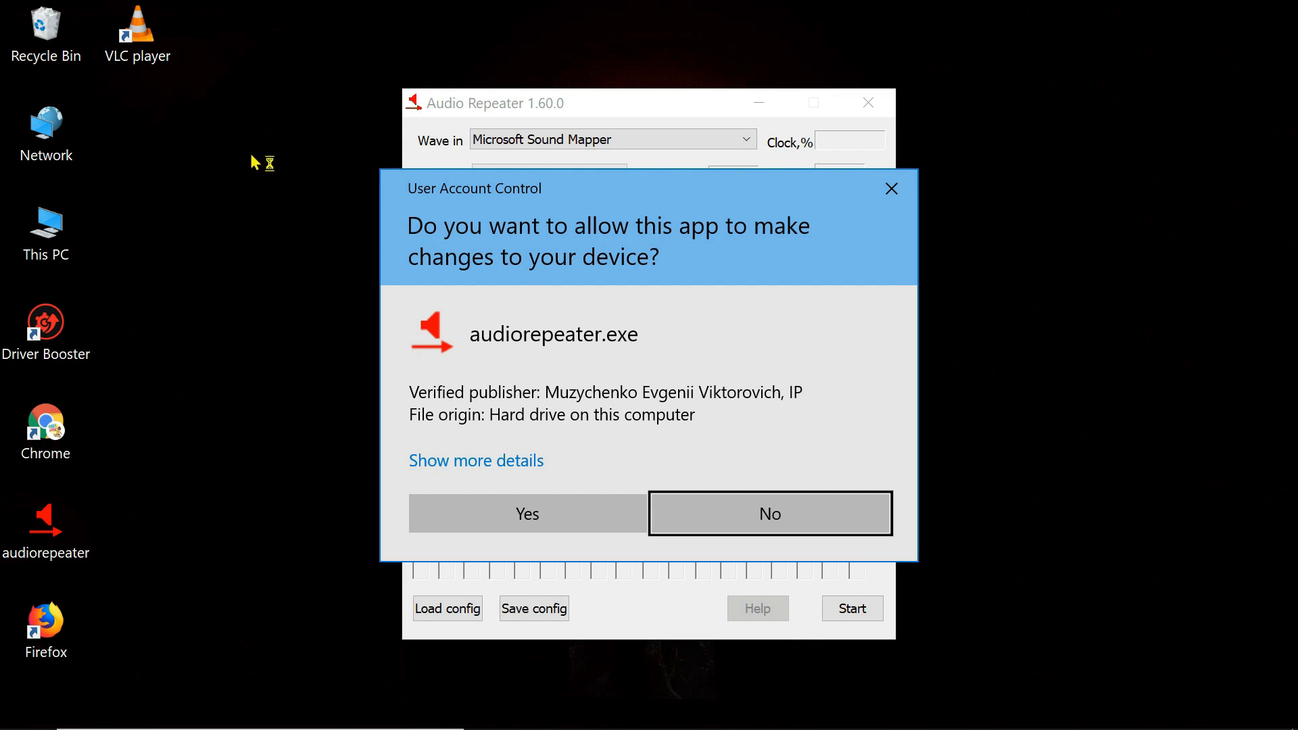
click(526, 513)
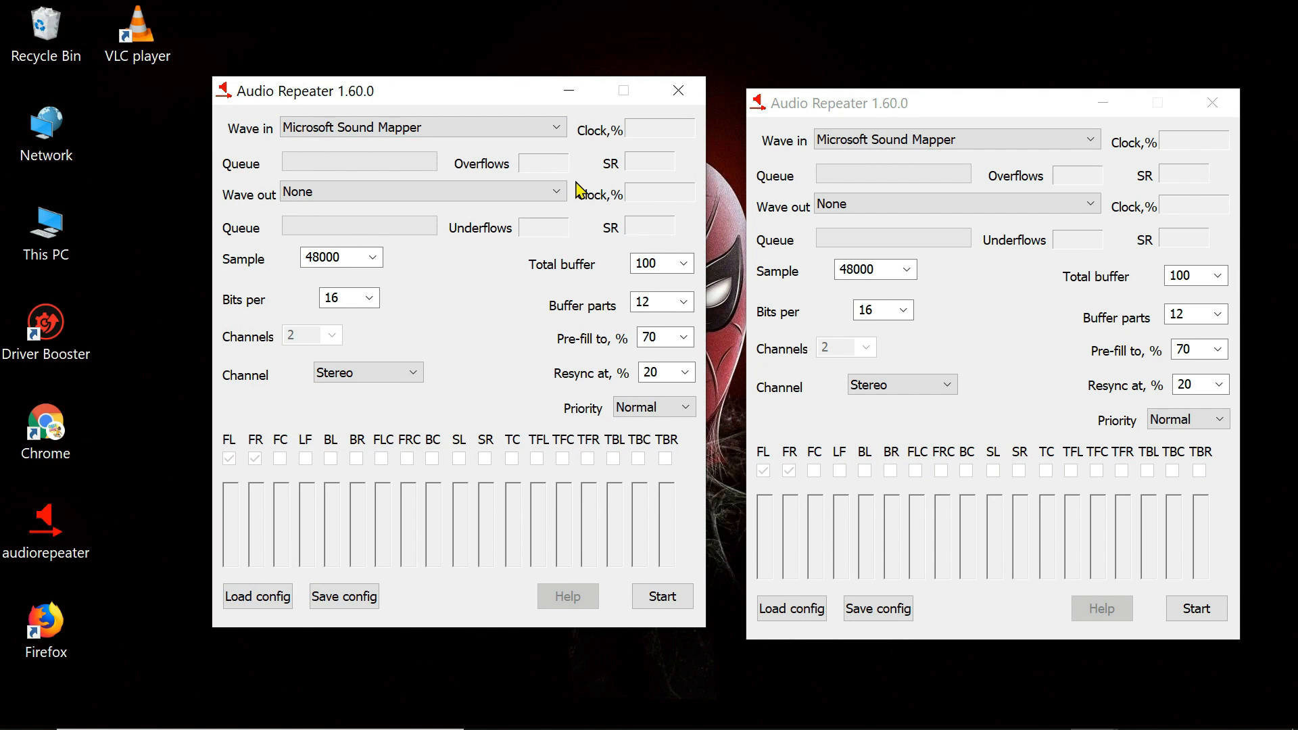
Step: Set repeater inputs: Microsoft Sound Mapper on the left, Line 1 on the right
click(555, 126)
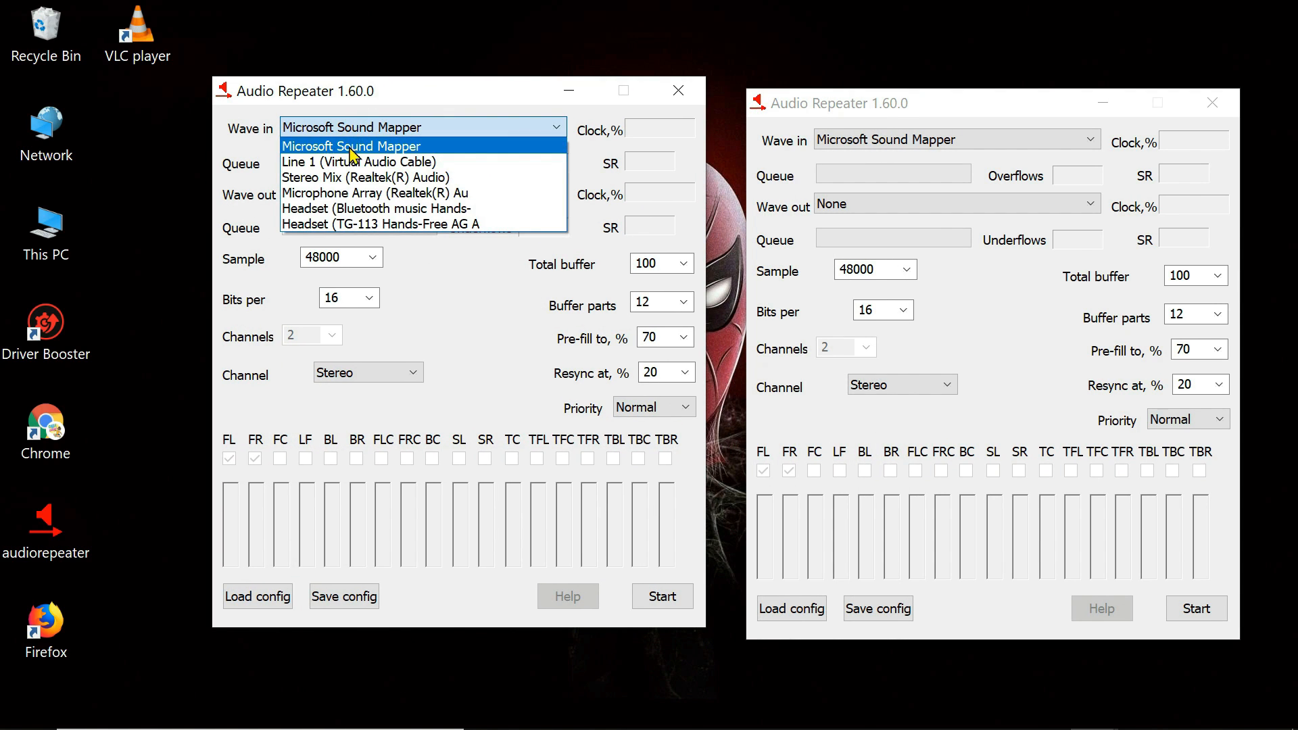
click(351, 146)
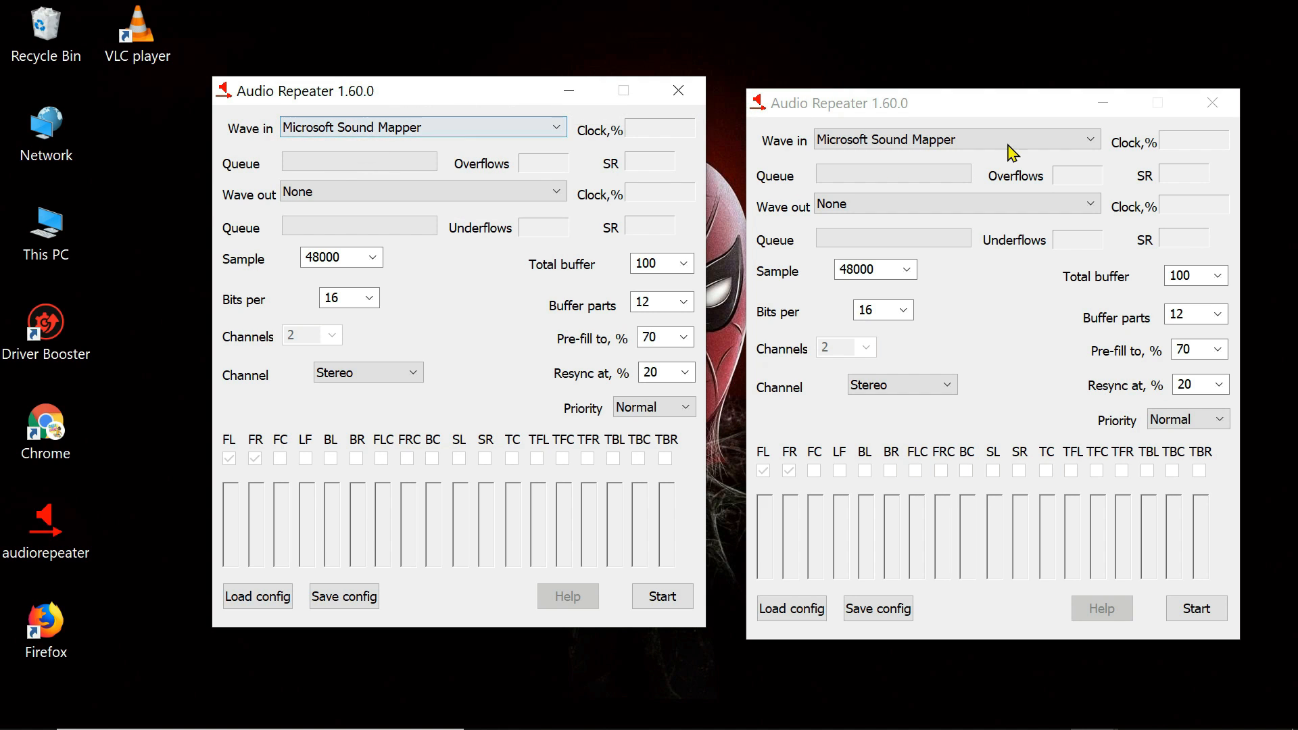
click(1089, 140)
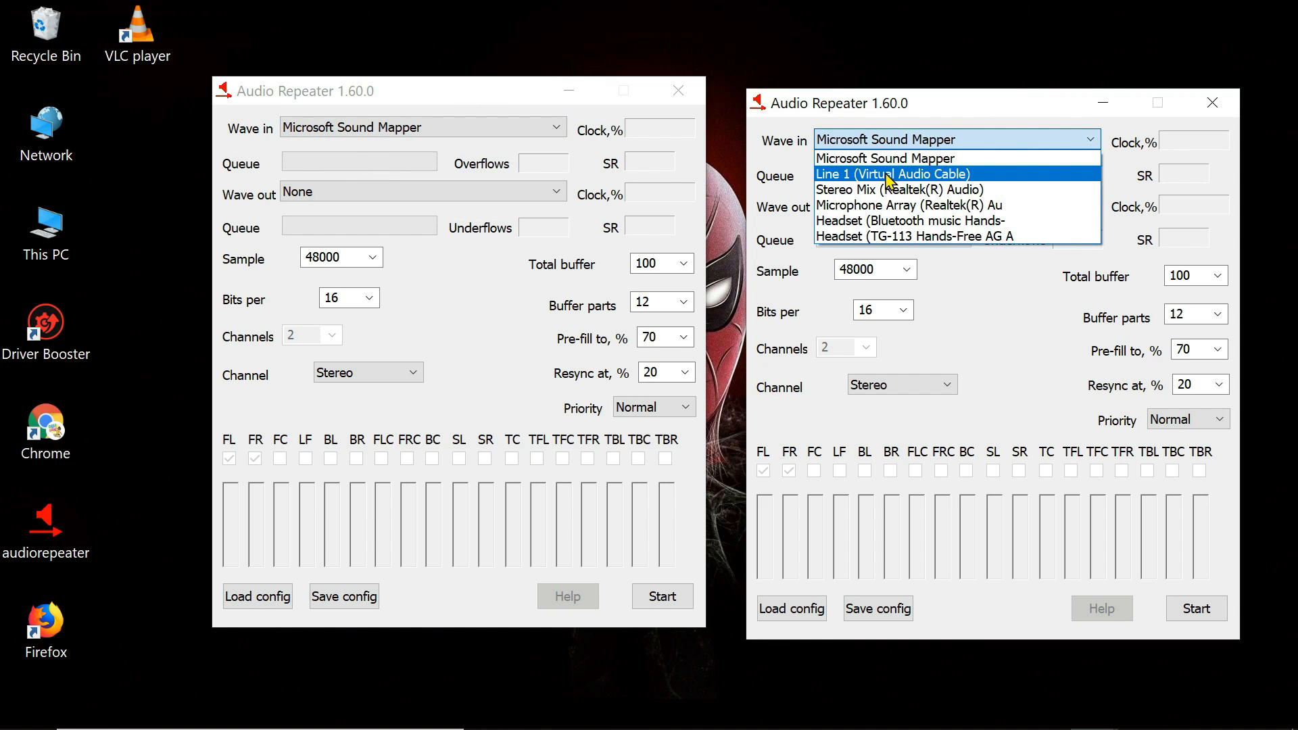
click(893, 174)
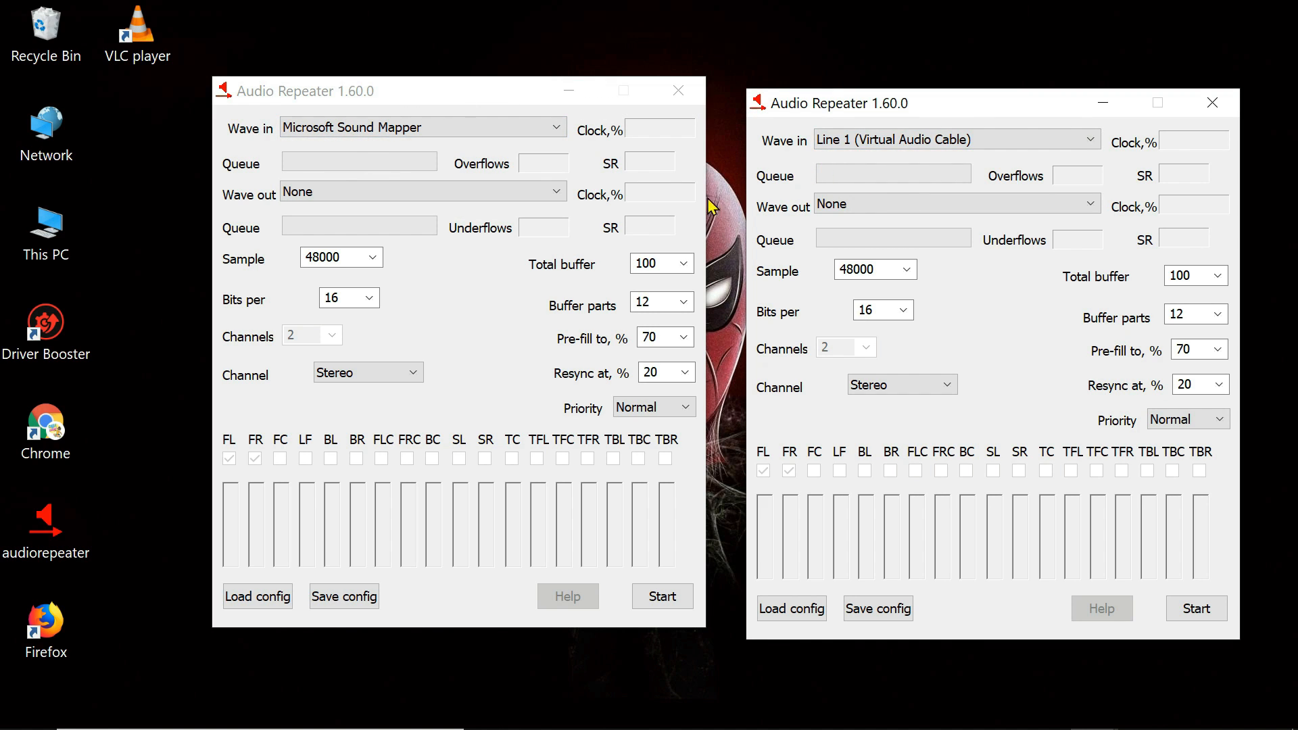
Step: Output left to TG-113 and right to Bluetooth music headphones, then start both
click(557, 192)
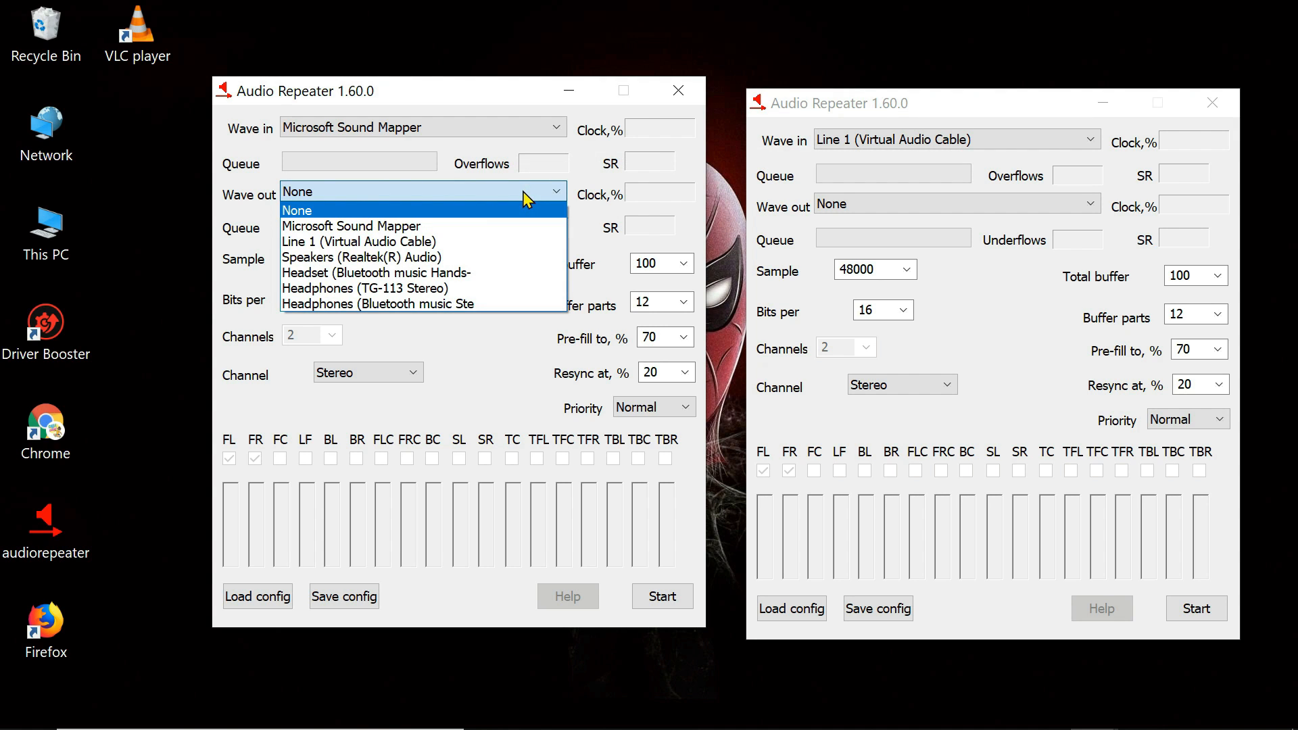
click(365, 288)
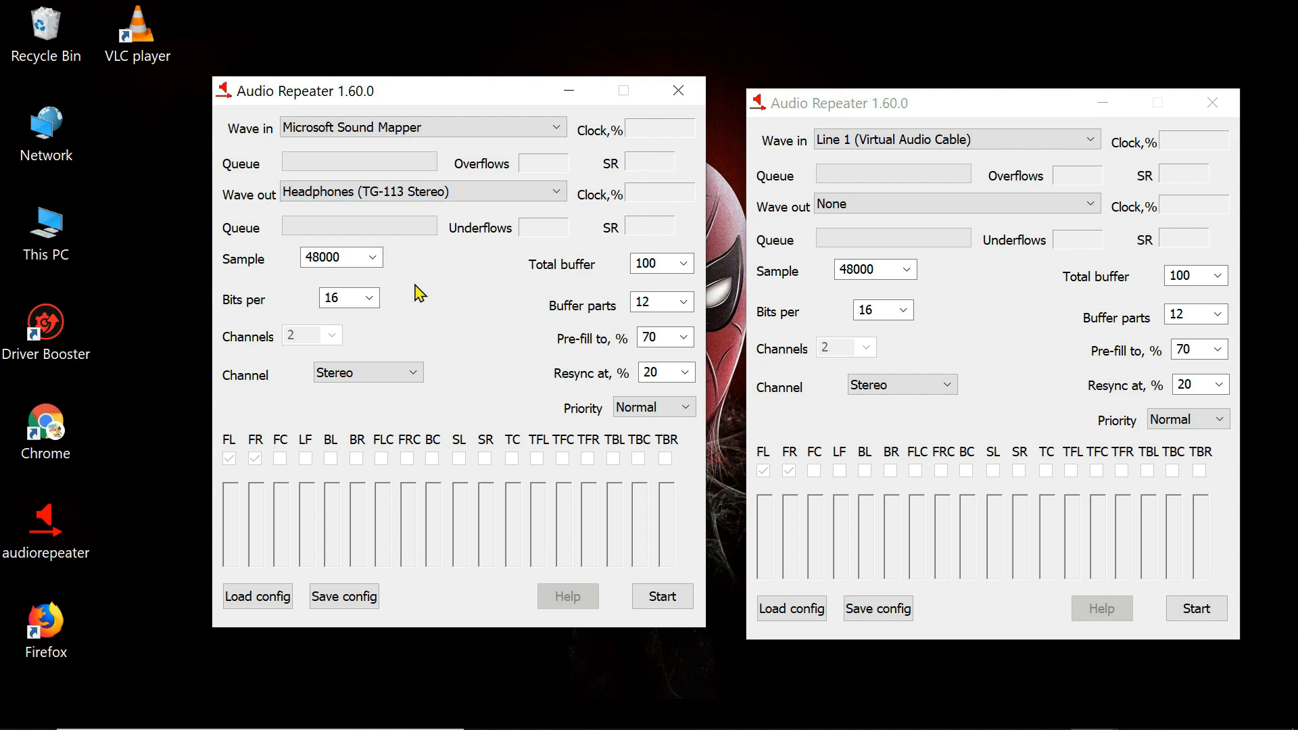
click(952, 203)
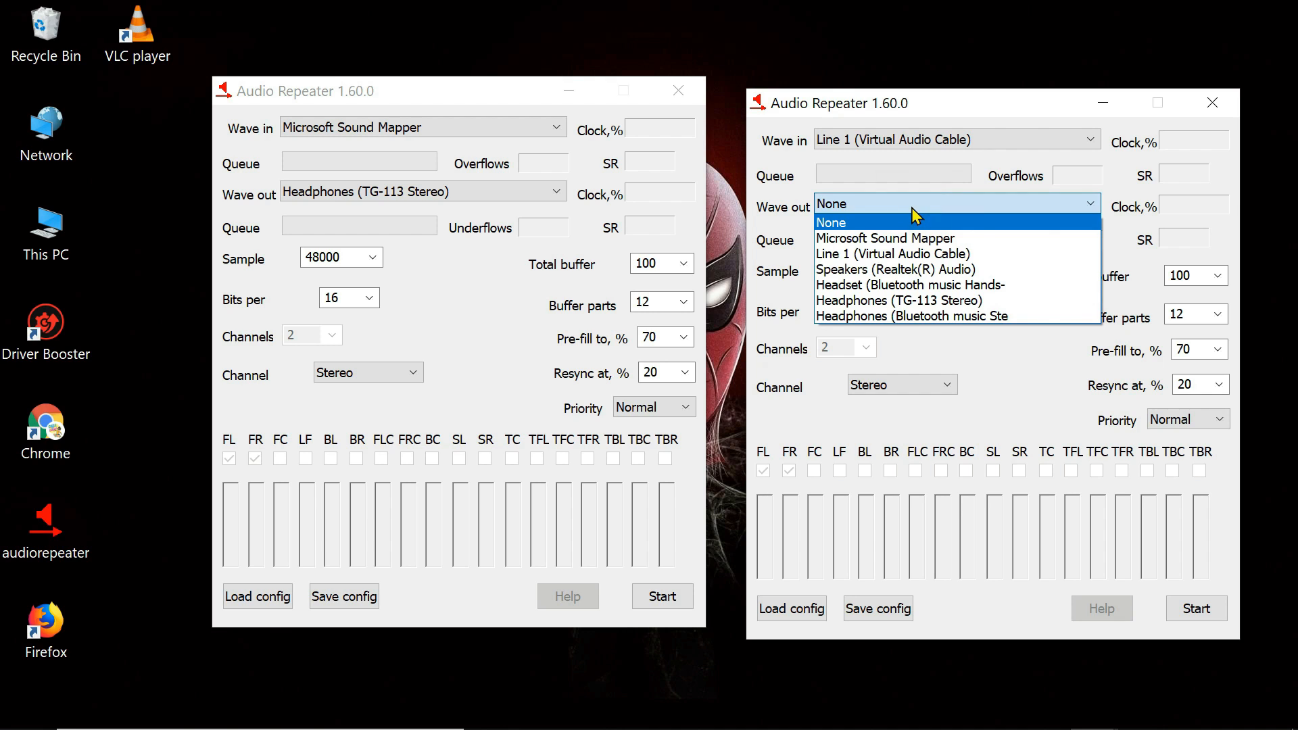
click(911, 316)
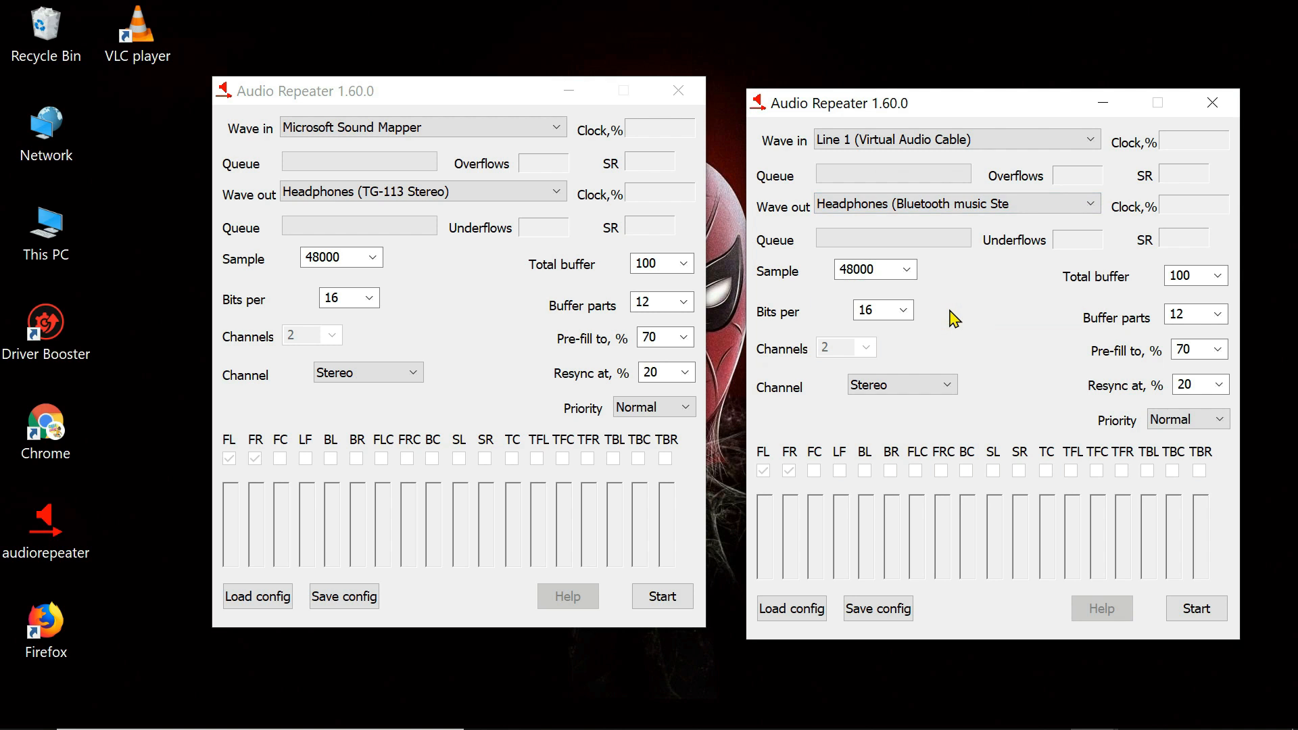
click(661, 596)
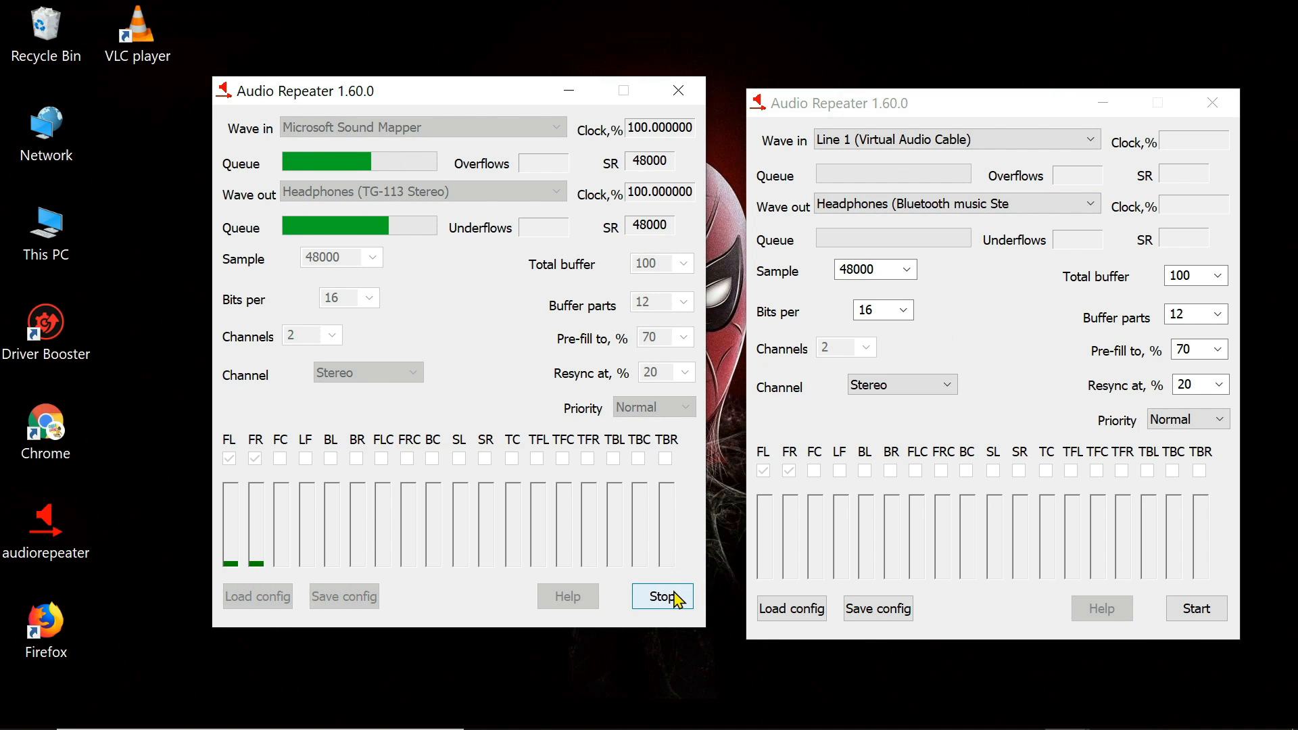
click(1196, 608)
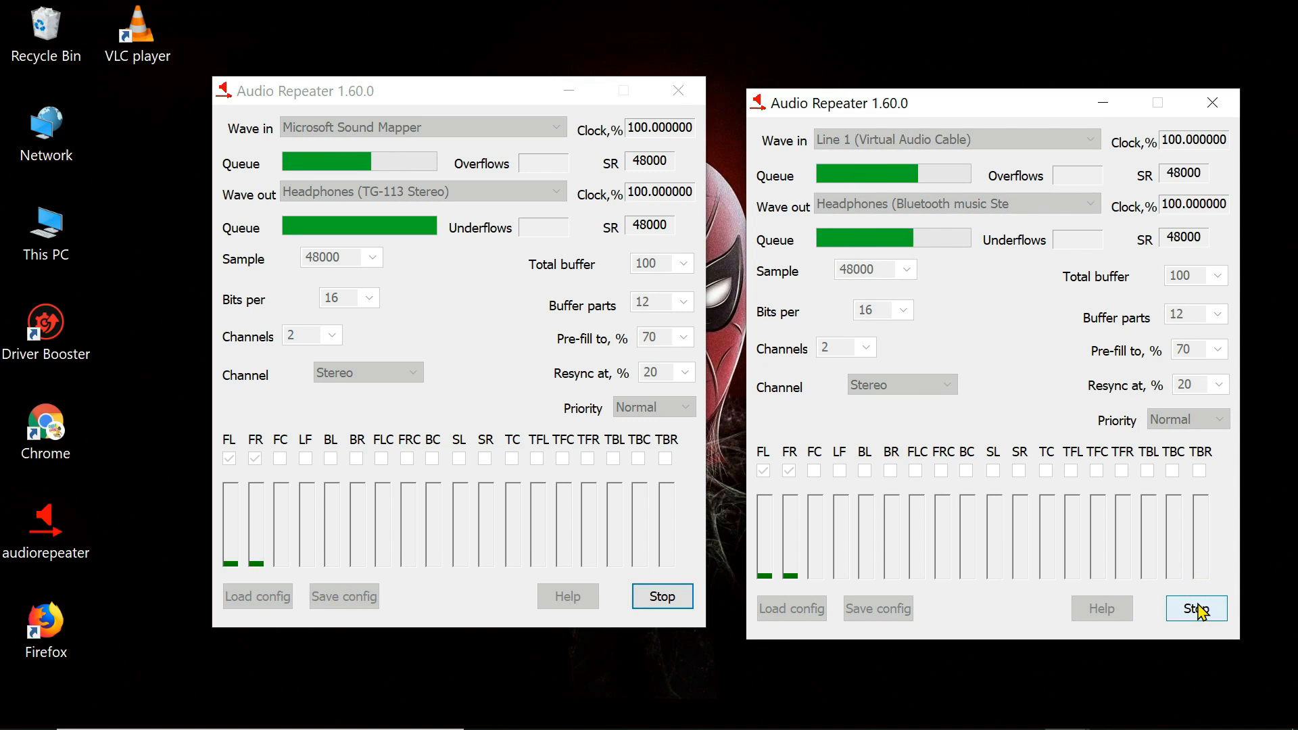
mouse_move(746, 707)
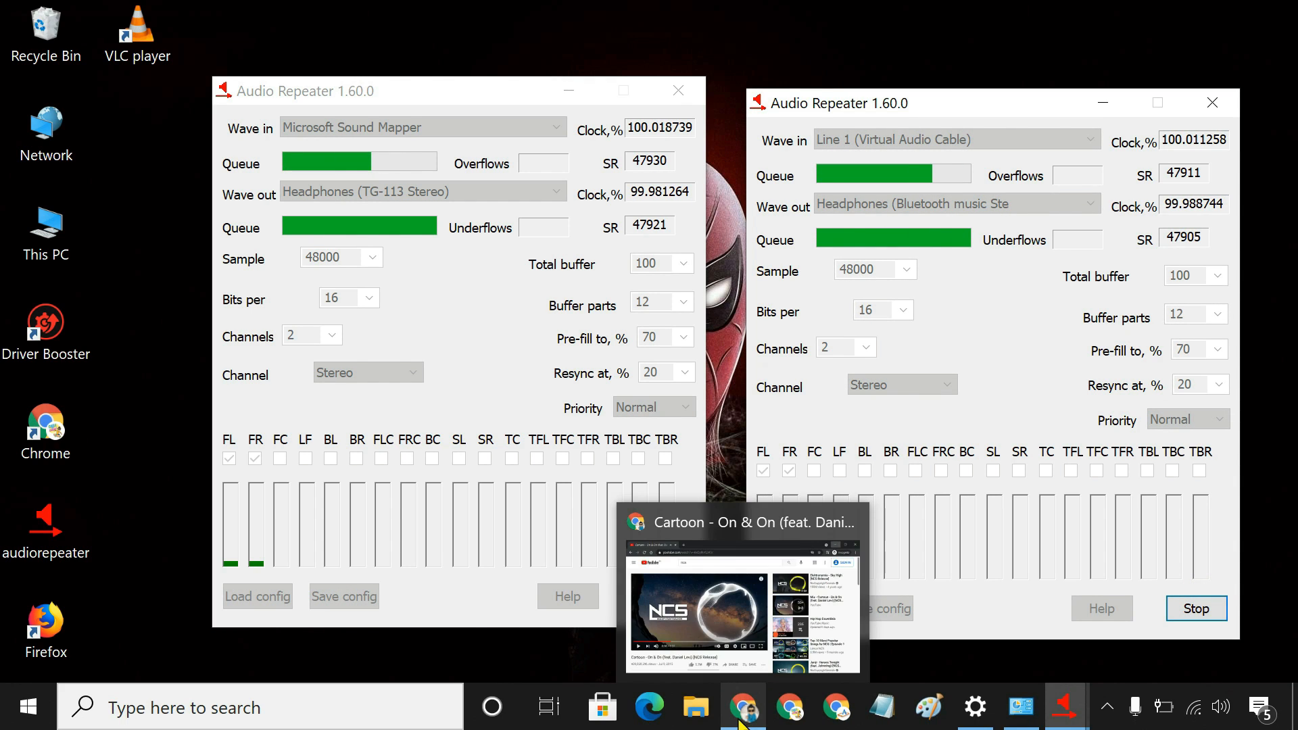
Step: Play the Chrome music video, then stop the right repeater and close the left
click(742, 593)
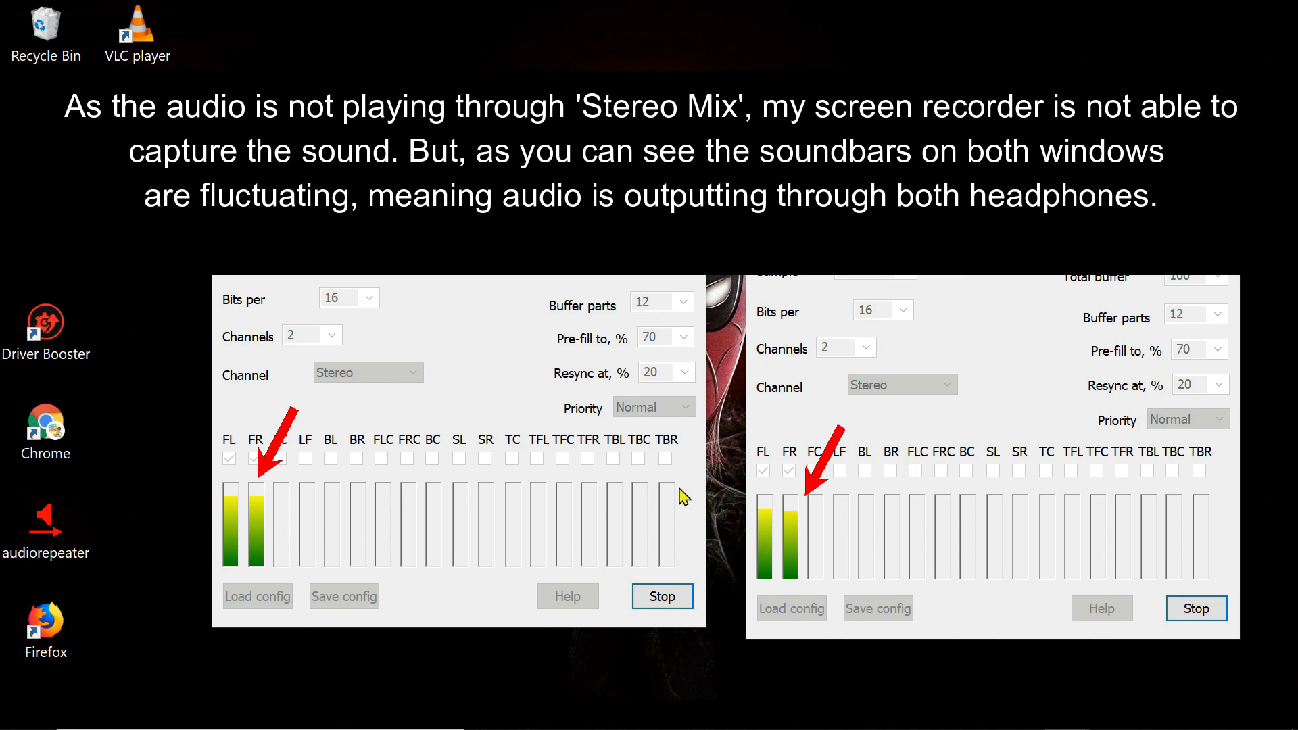
mouse_move(906, 418)
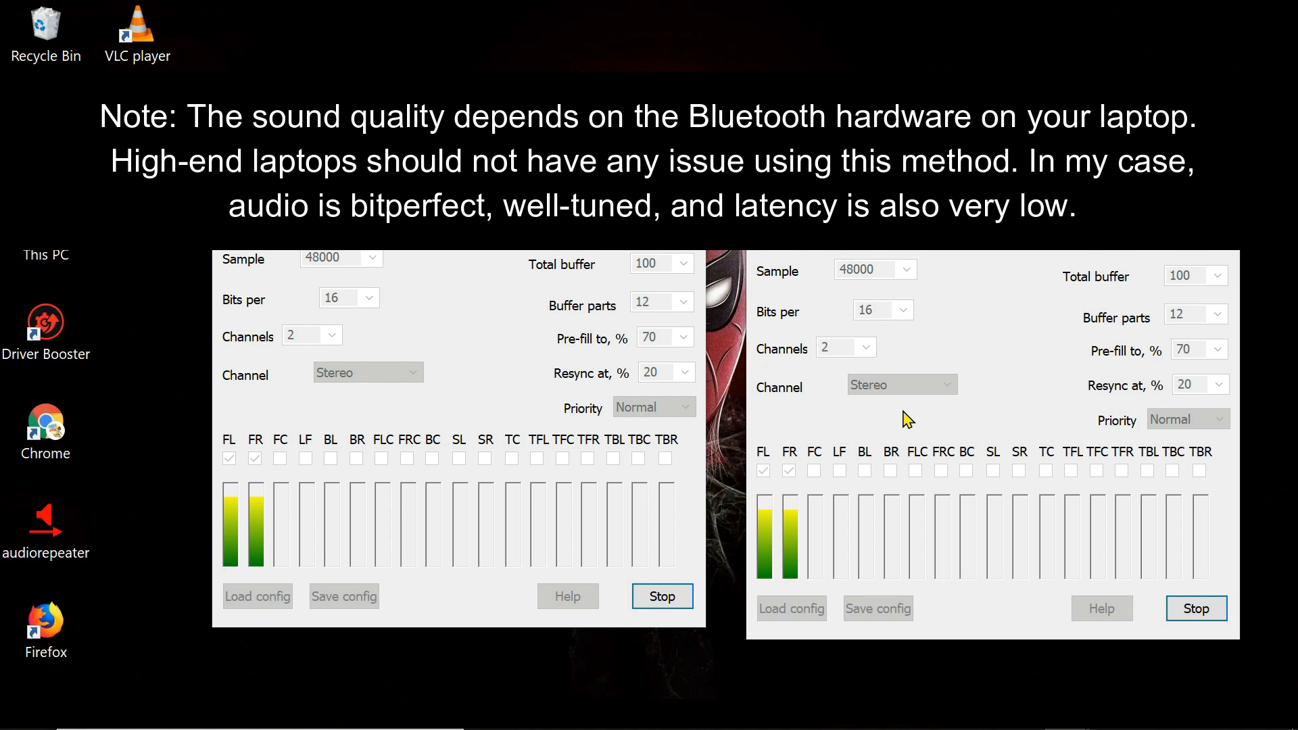
click(1195, 607)
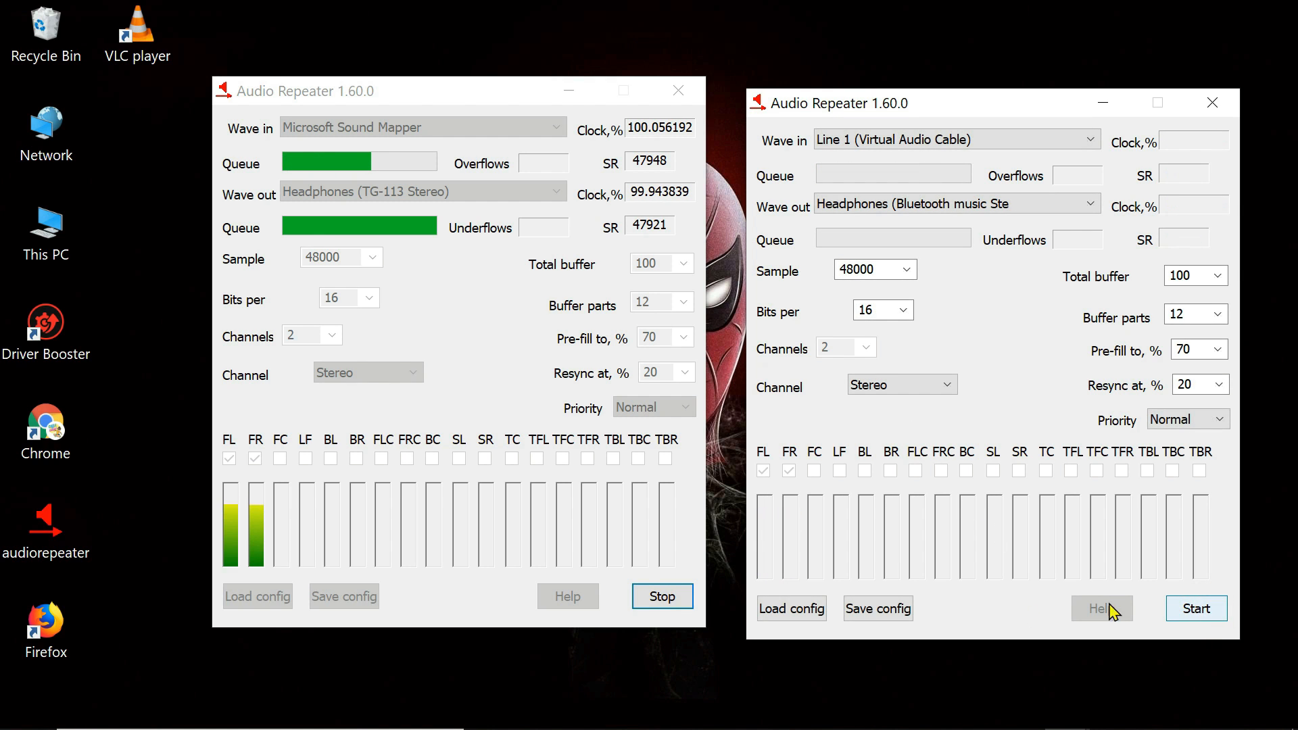
click(661, 597)
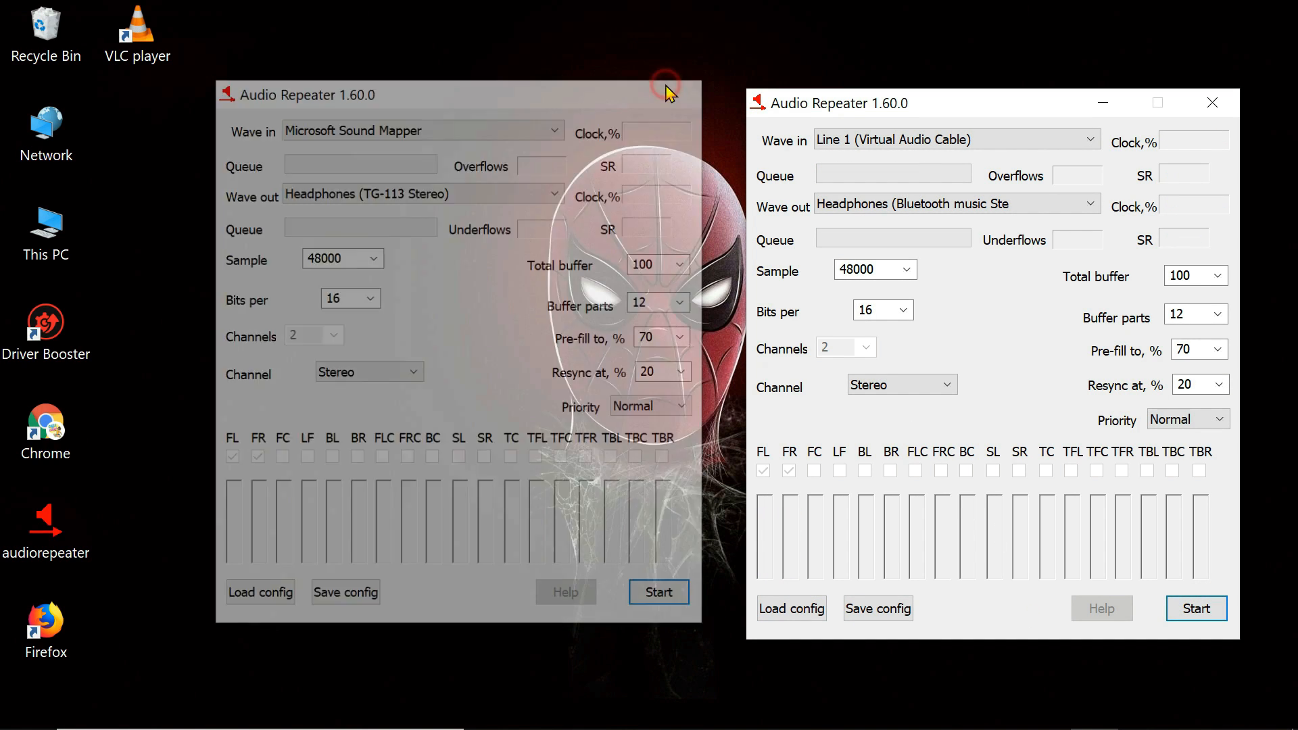
Step: From the taskbar volume icon's Sounds option, set Speakers (Realtek Audio) as default
right_click(1219, 708)
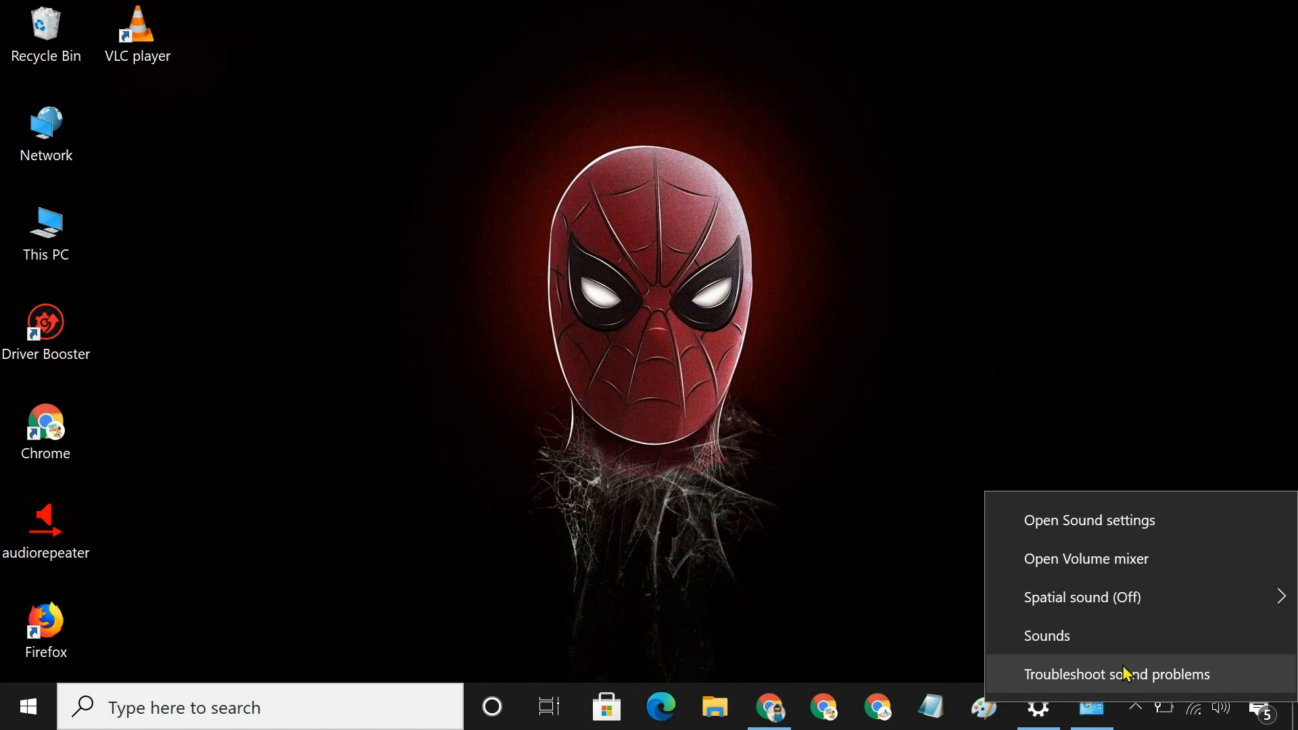
click(1047, 636)
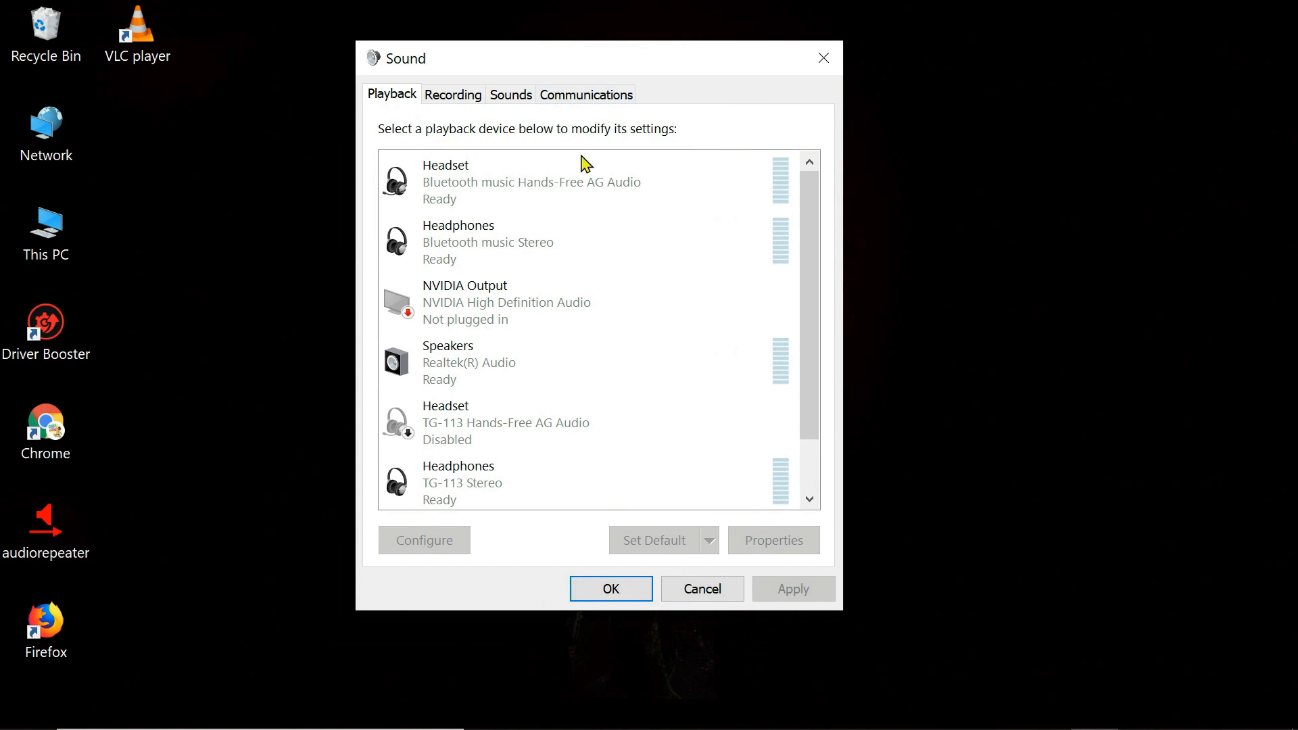
click(579, 361)
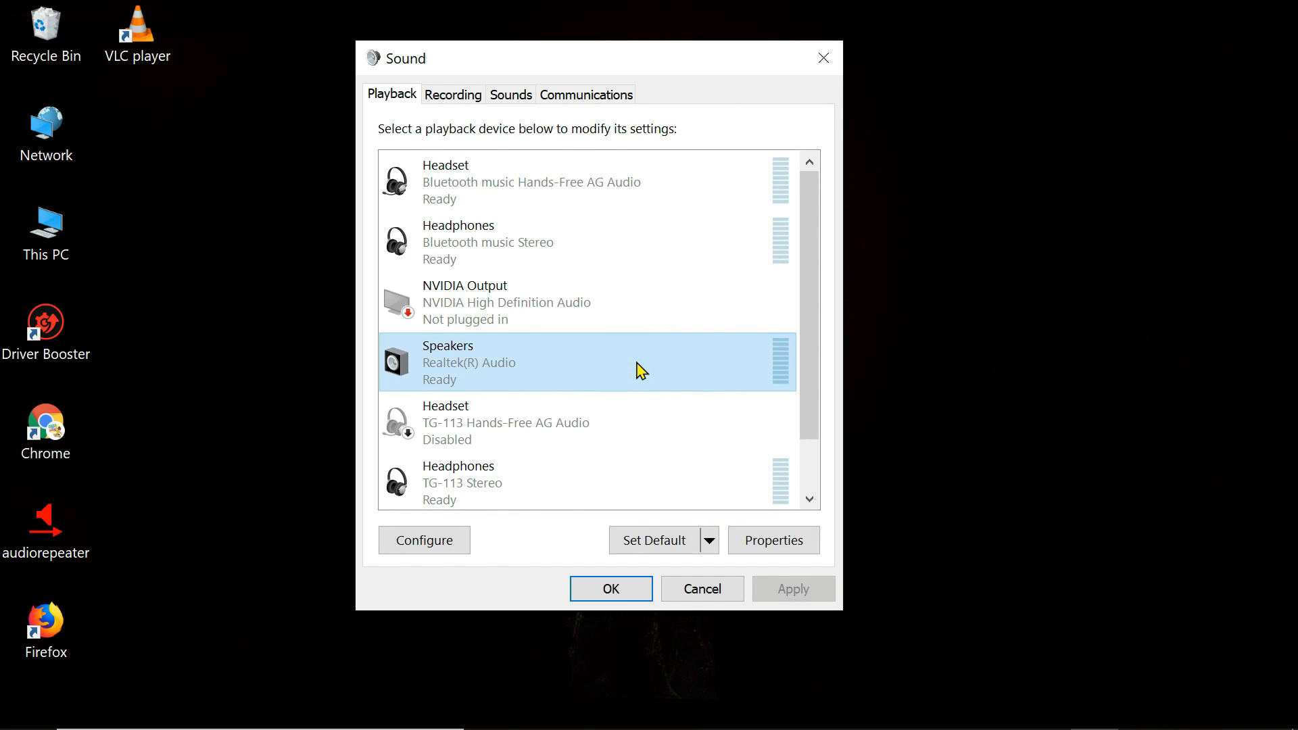
click(654, 540)
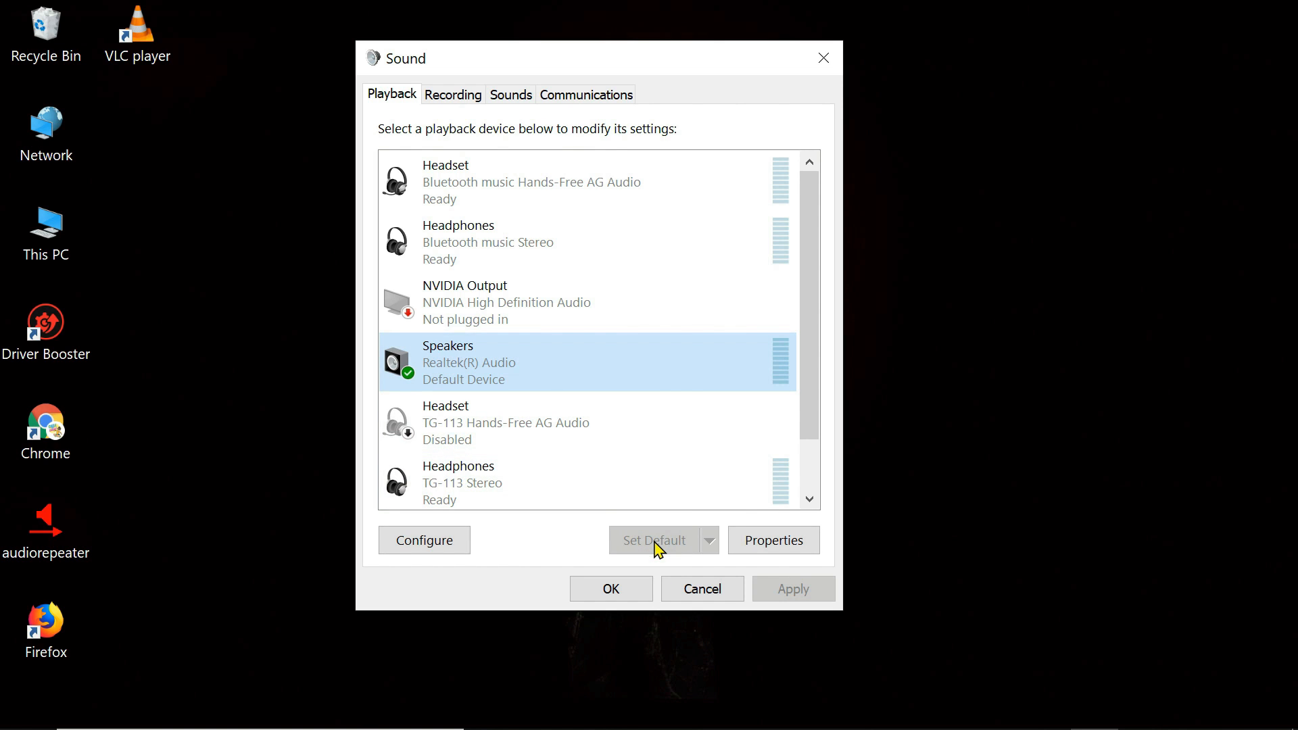